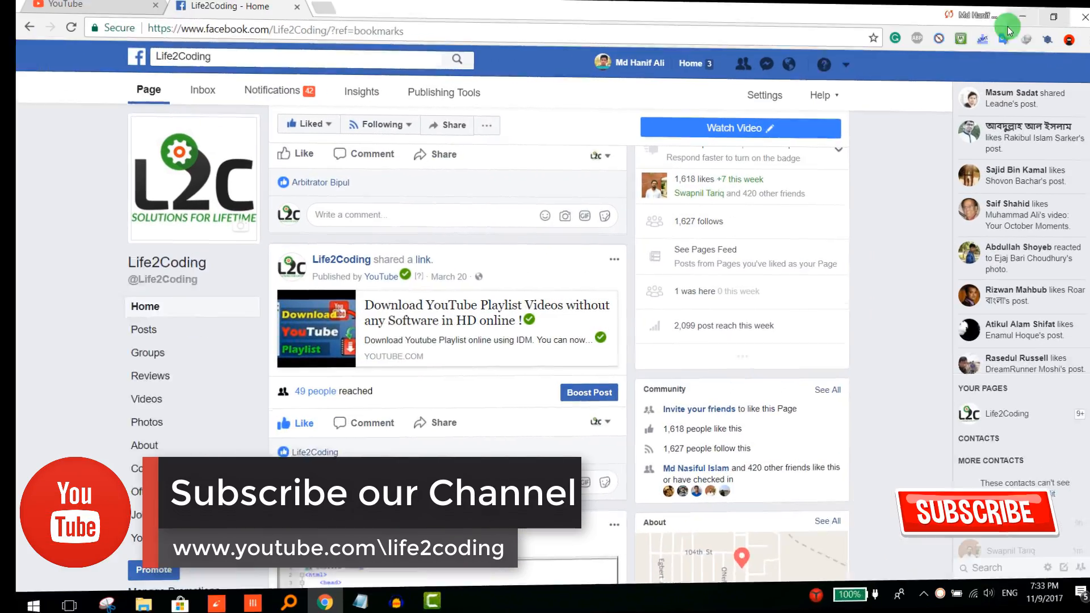
Open Creator Studio for the Life2Coding channel from the YouTube avatar menu
key("ctrl+plus")
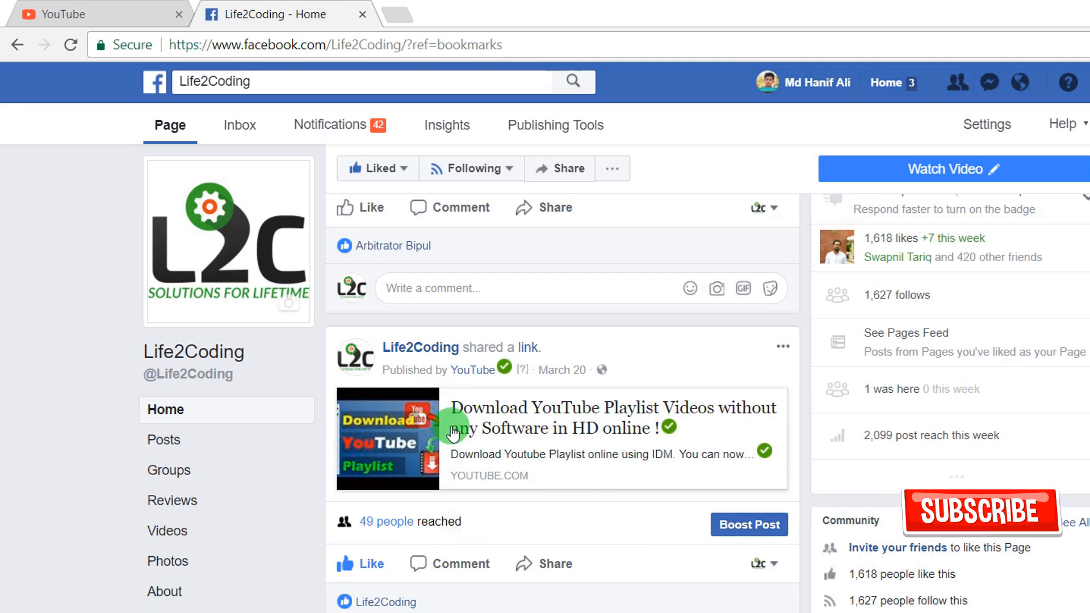
mouse_move(510, 436)
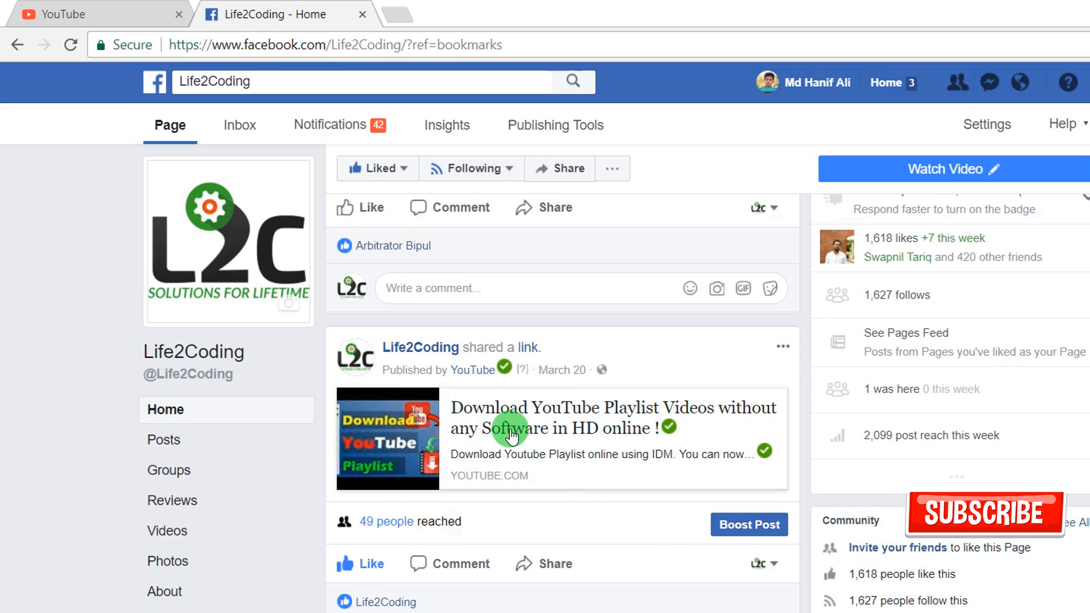
mouse_move(118, 126)
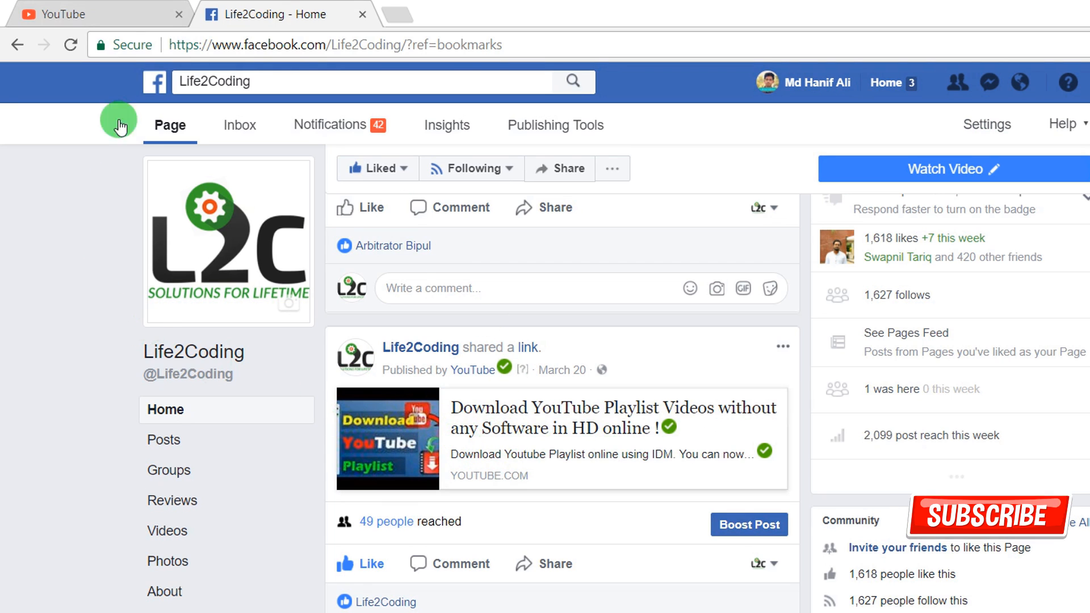
left_click(90, 14)
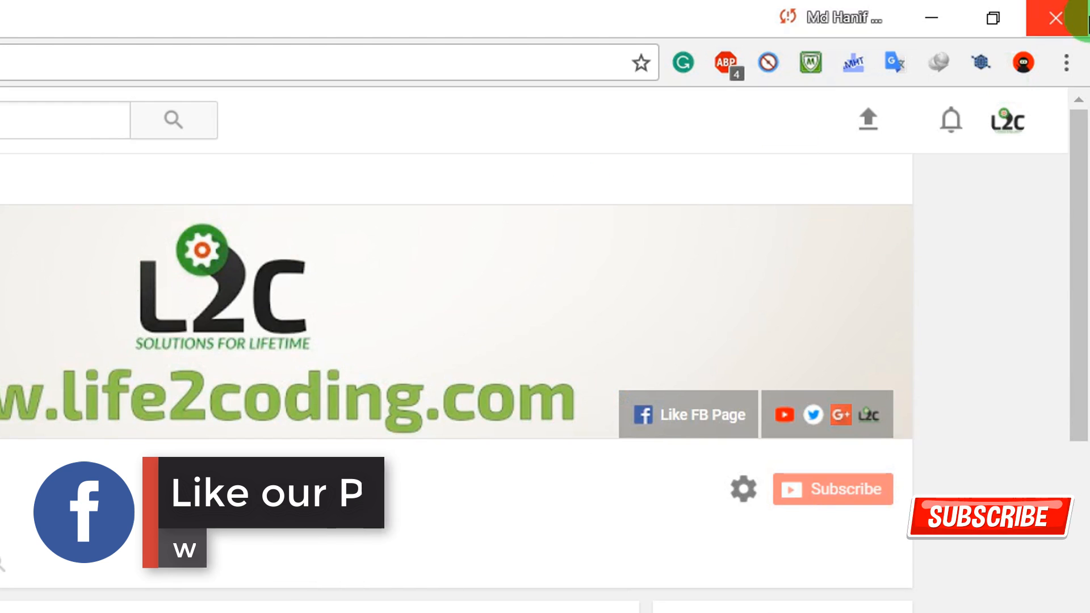
scroll("down", 3)
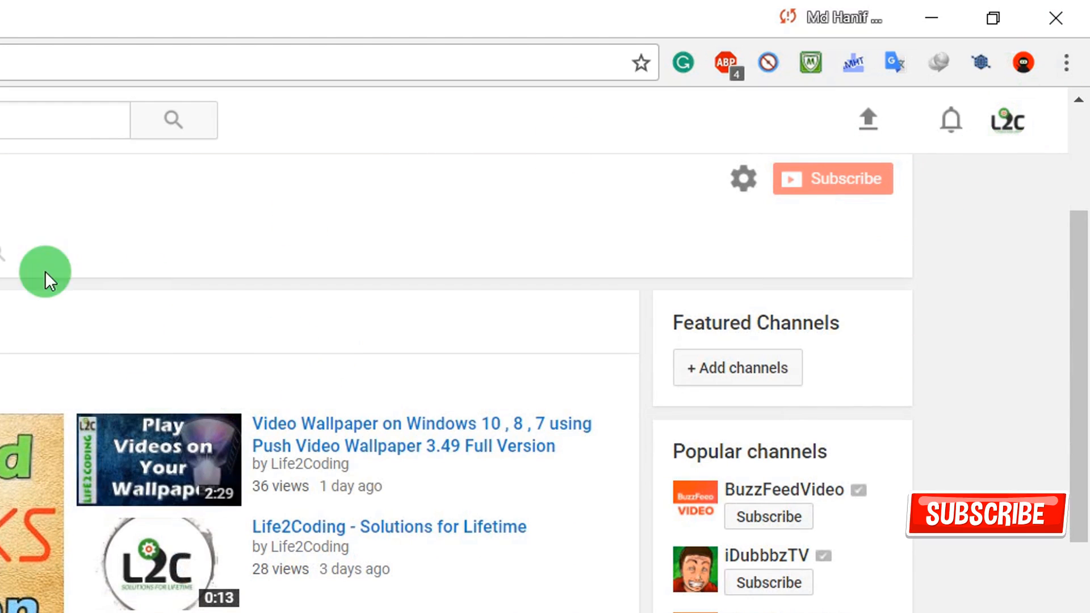
mouse_move(945, 52)
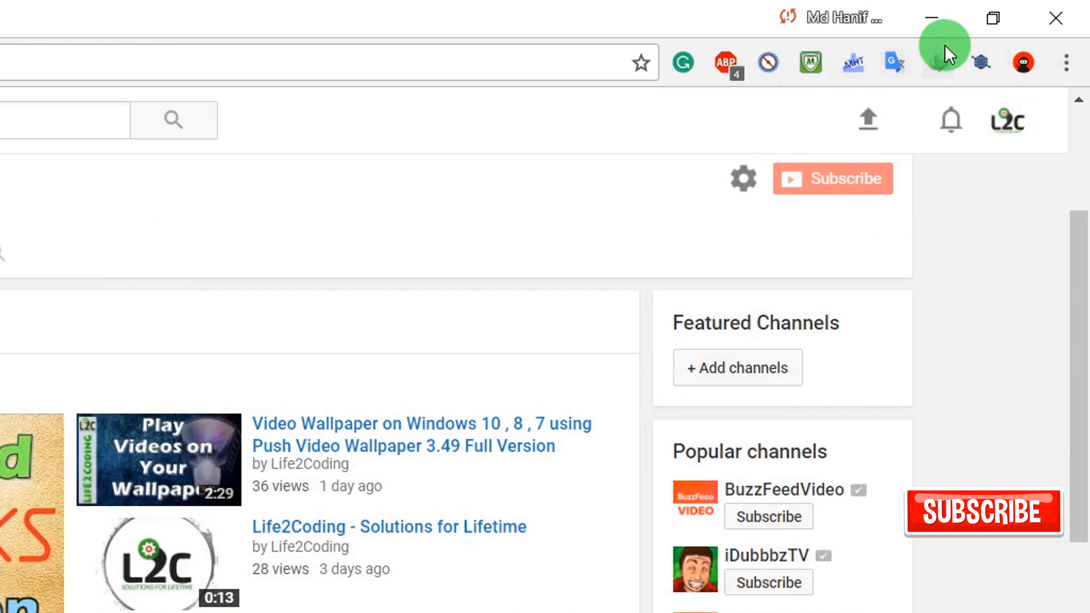
left_click(1007, 120)
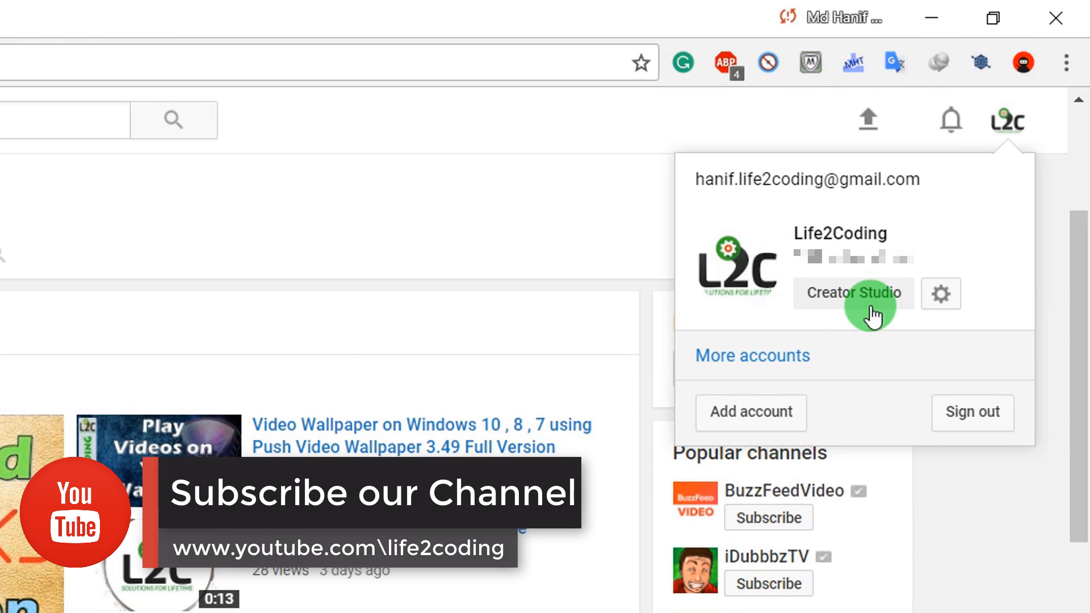
left_click(852, 293)
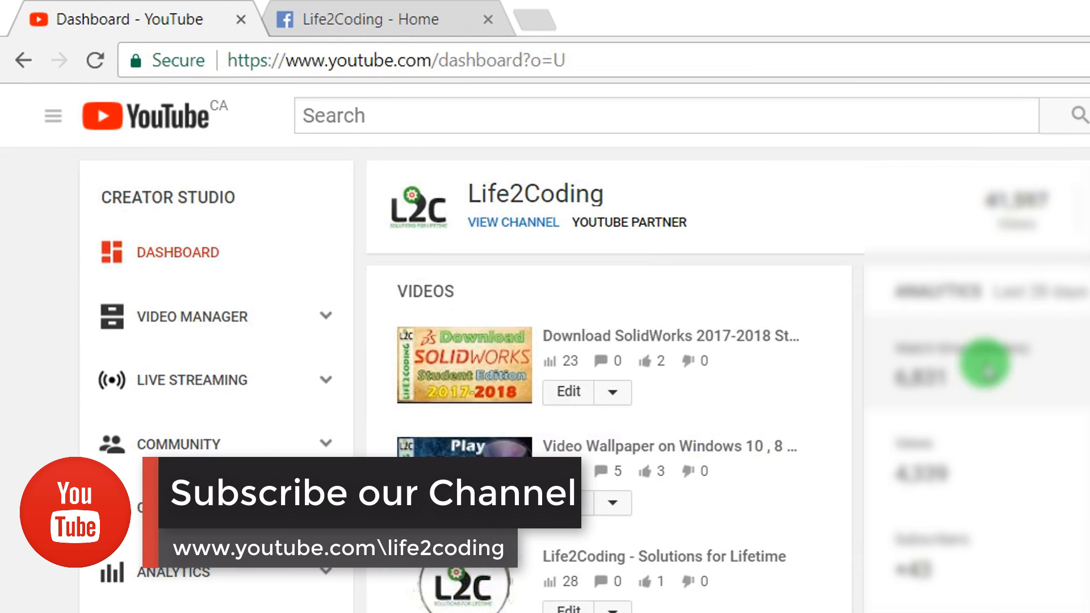
left_click(193, 316)
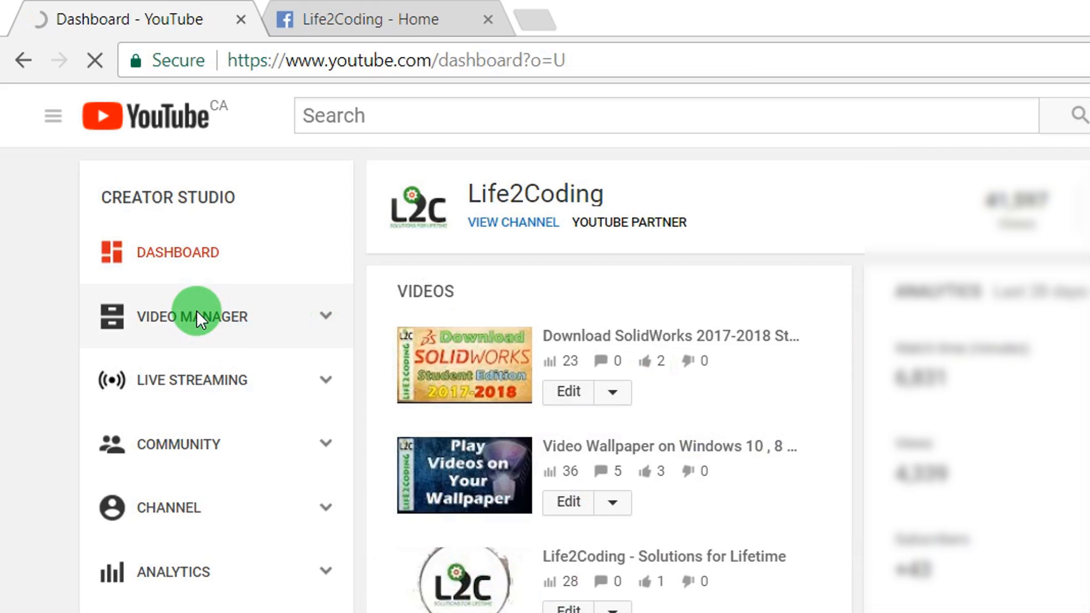
Open Video Manager and scroll the 50 uploads down to the Download YouTube Playlist video
left_click(193, 317)
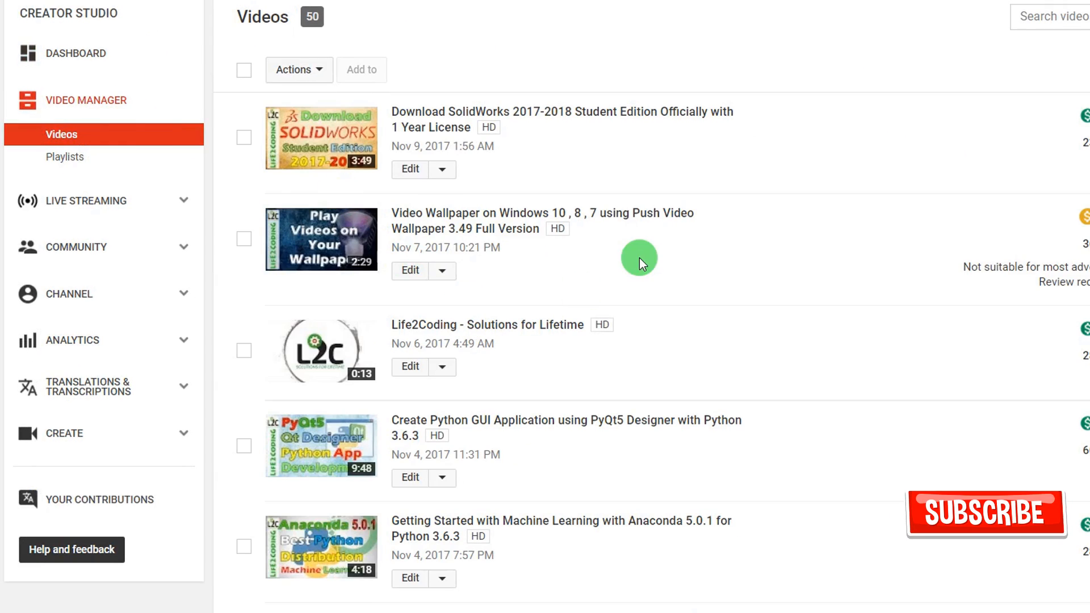
scroll("down", 3)
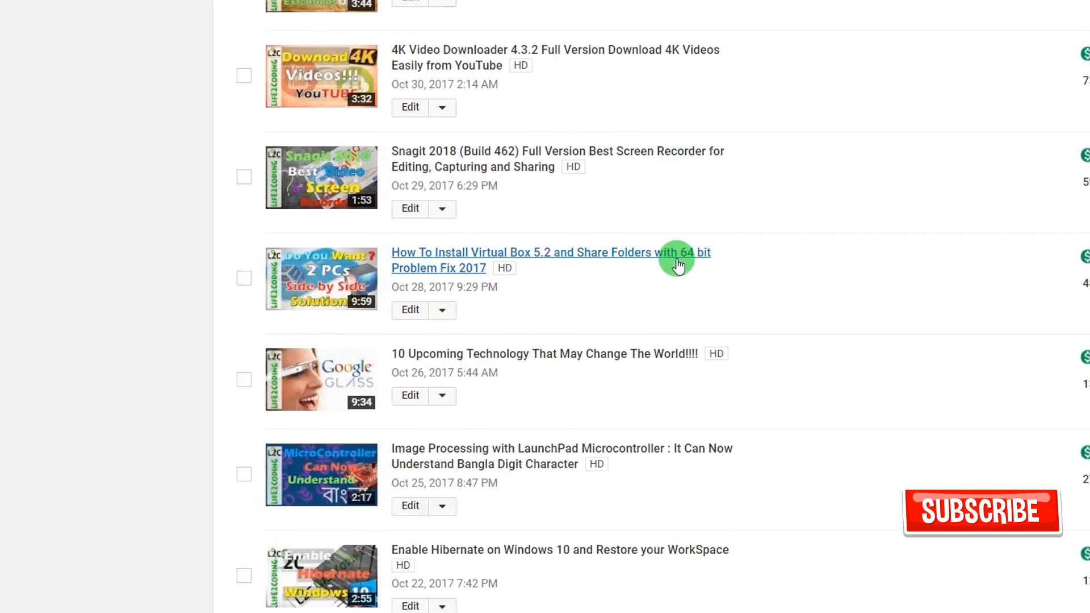
scroll("down", 3)
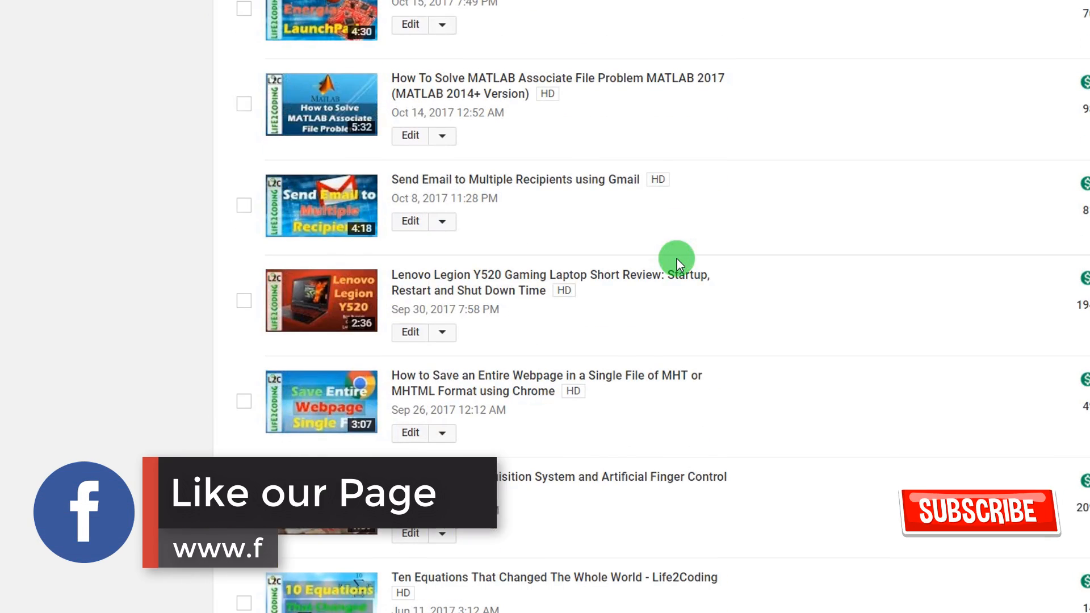
scroll("down", 3)
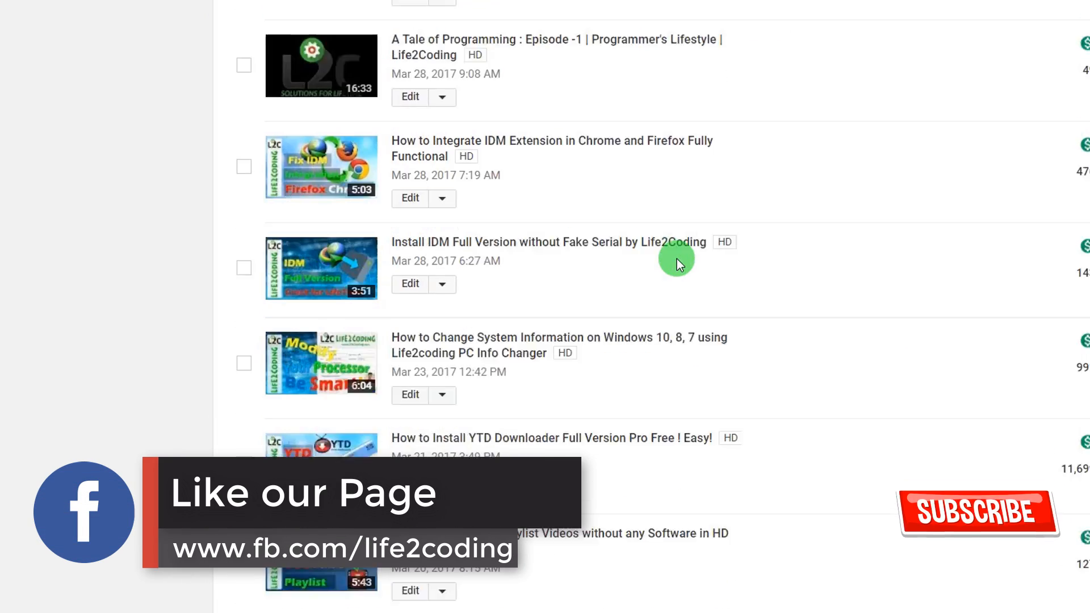
scroll("down", 3)
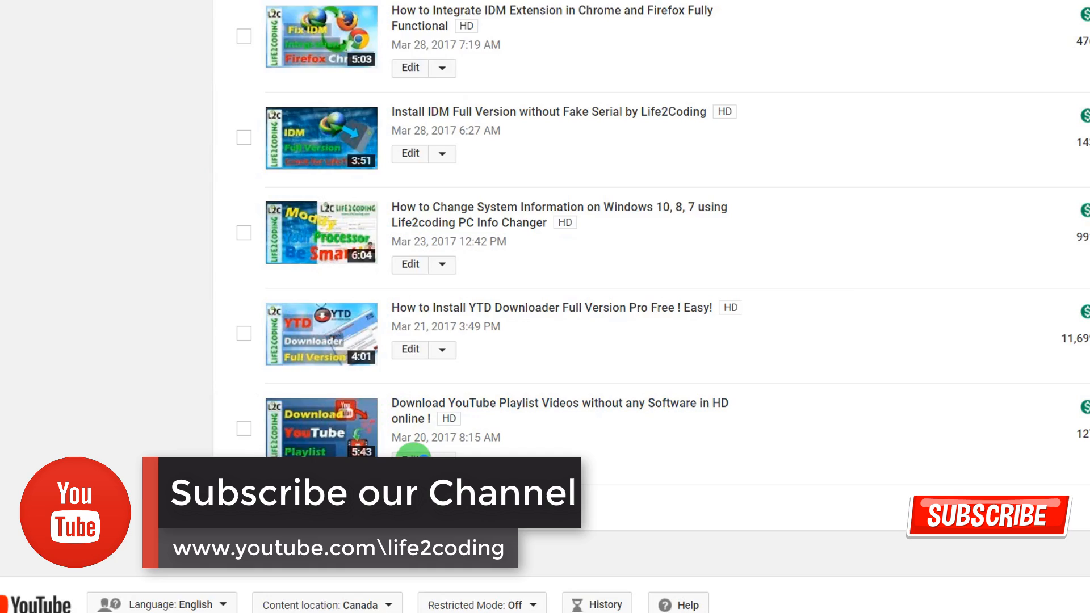
Enable Allow embedding in the playlist video's advanced settings and save the changes
left_click(410, 458)
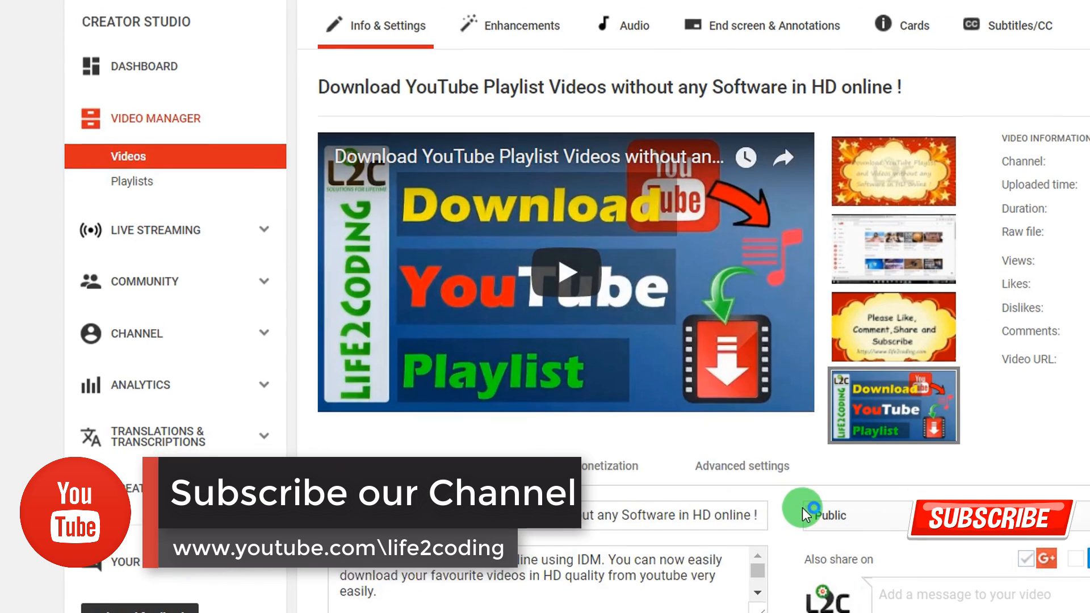
scroll("down", 3)
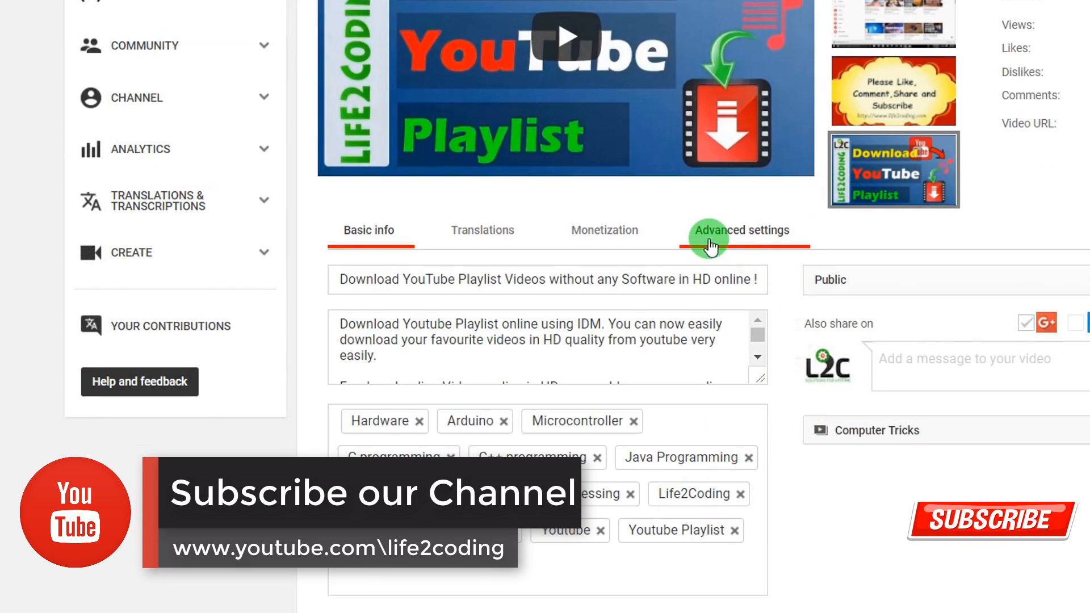
left_click(742, 230)
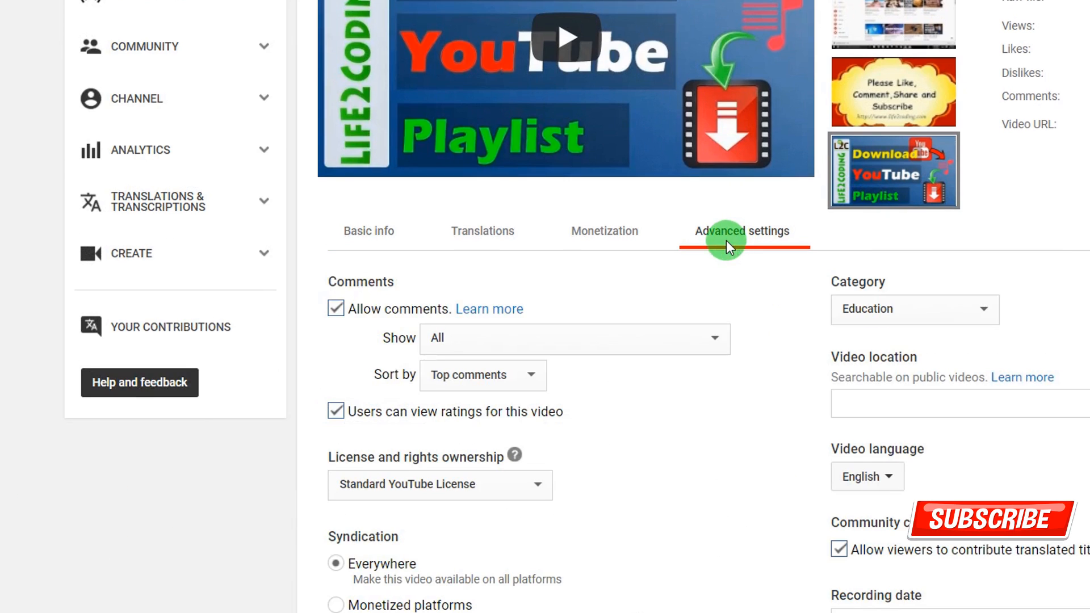
scroll("down", 3)
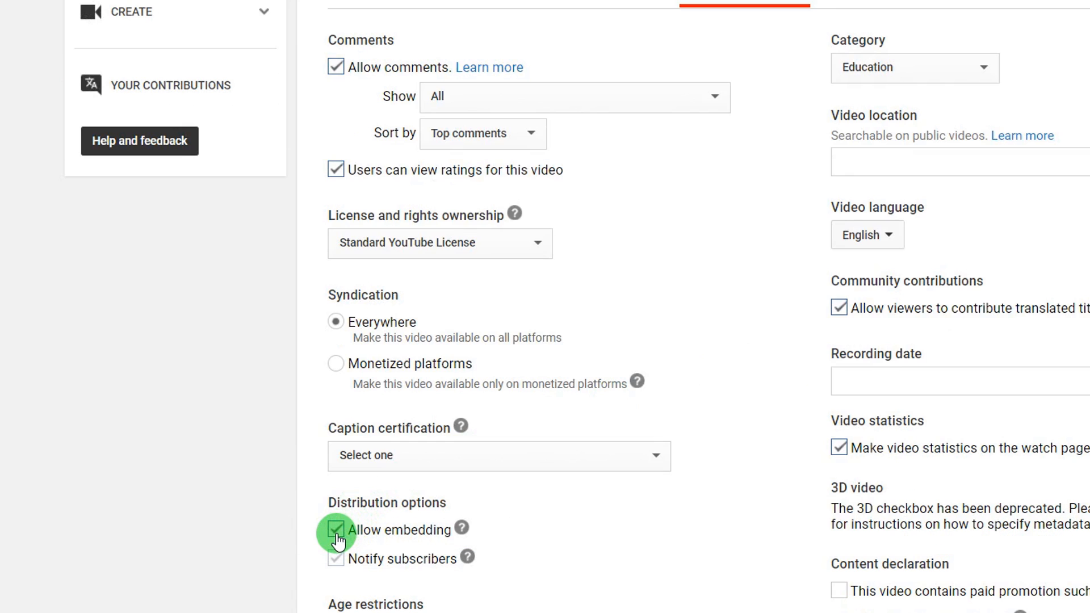
left_click(335, 529)
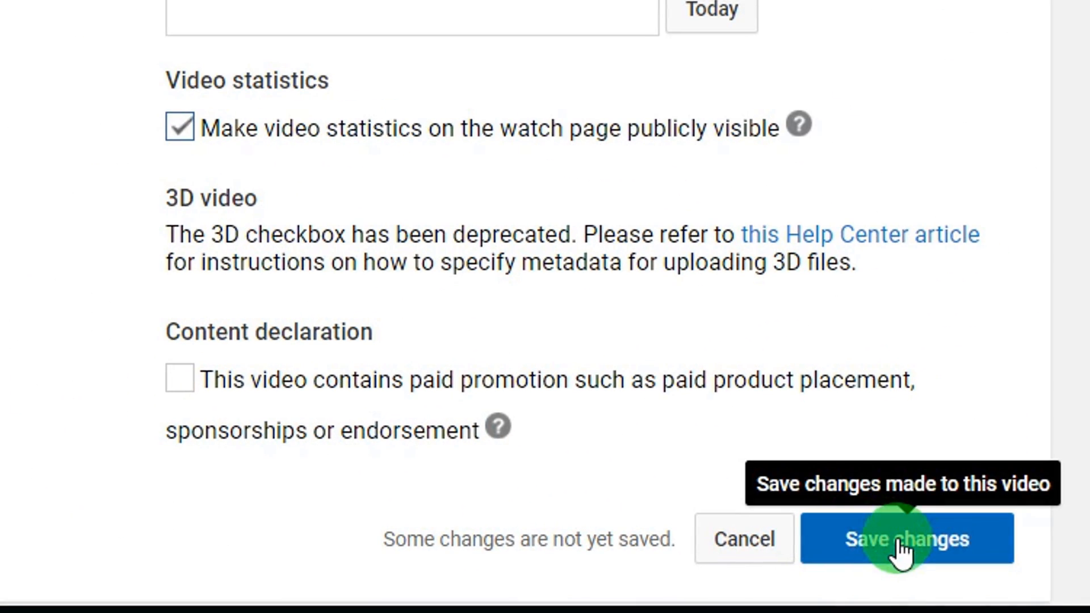
left_click(906, 539)
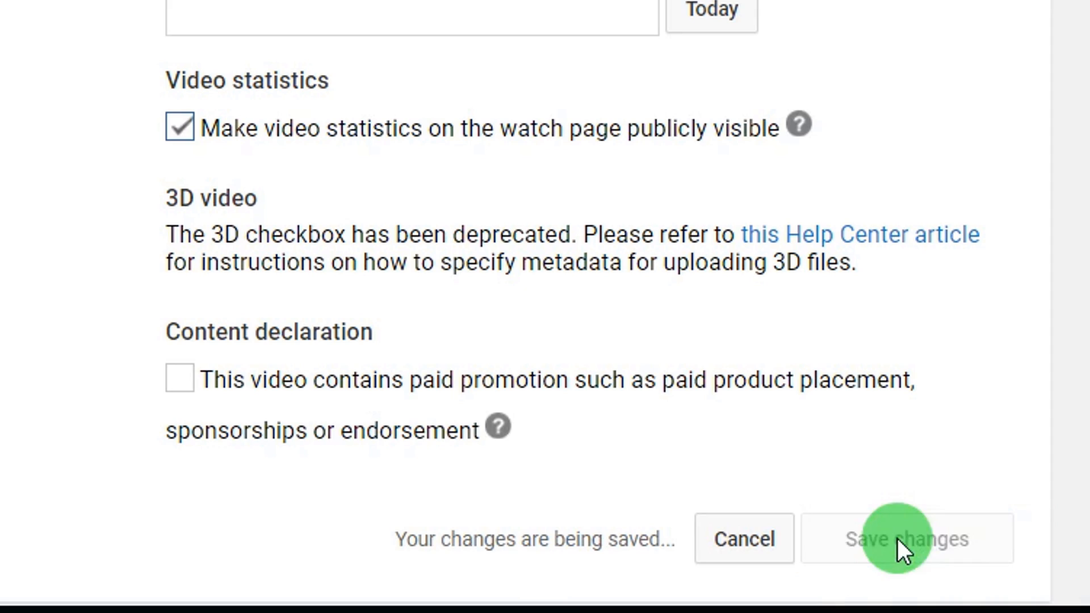
Copy the playlist video's watch-page URL from the address bar
scroll("up", 3)
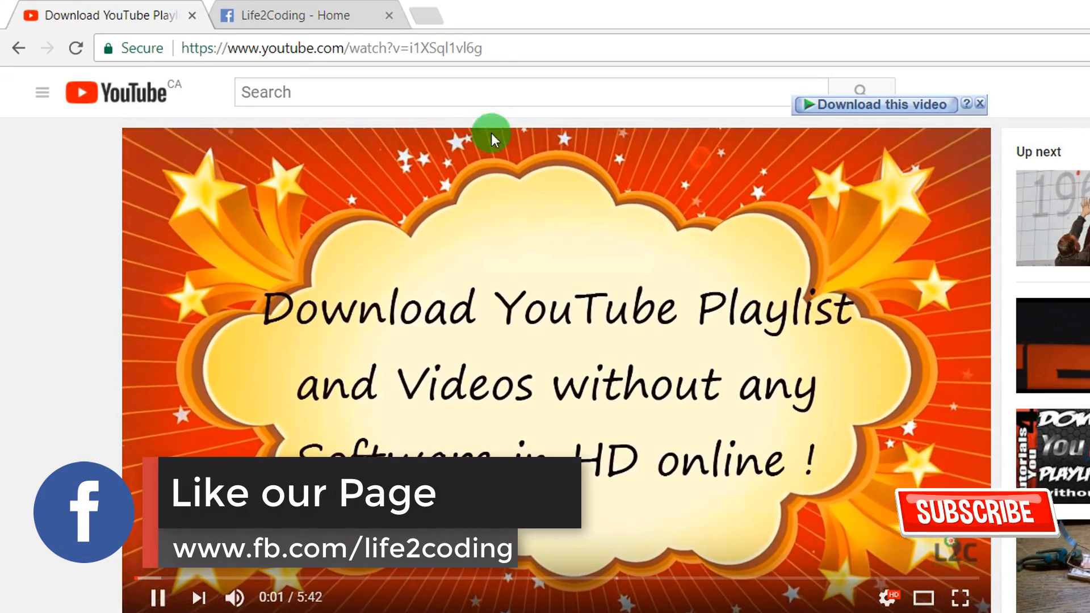
right_click(331, 47)
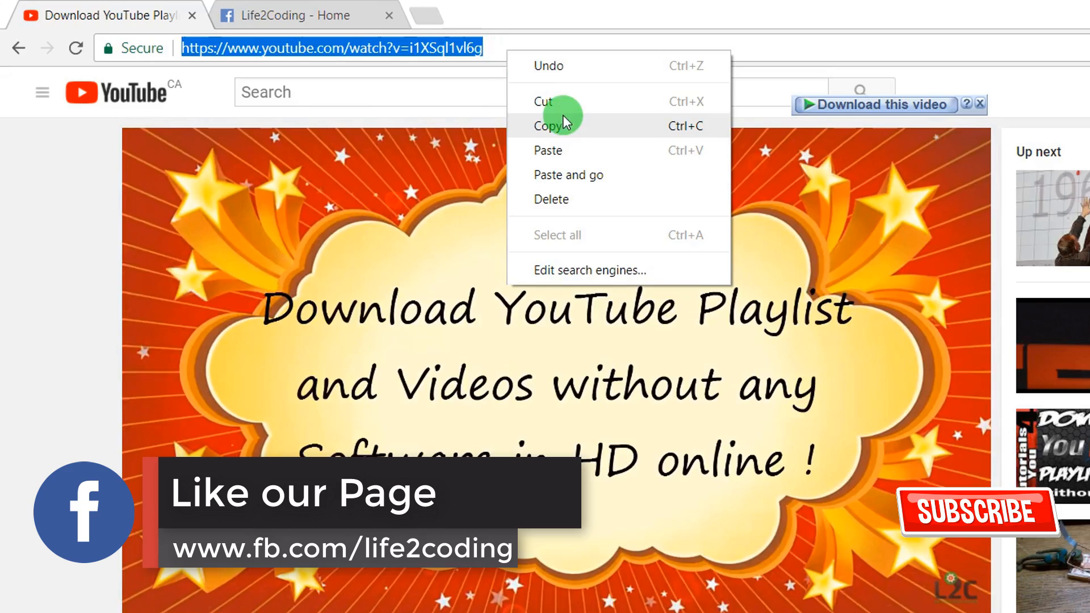
left_click(557, 126)
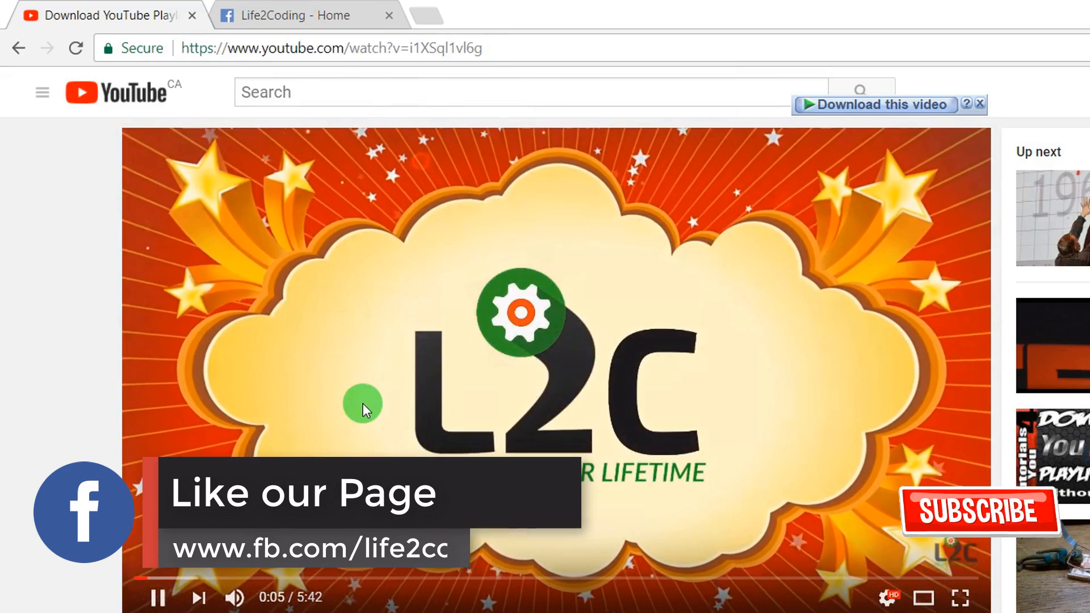
Paste the YouTube playlist video link into a new Life2Coding page post and publish it
left_click(302, 15)
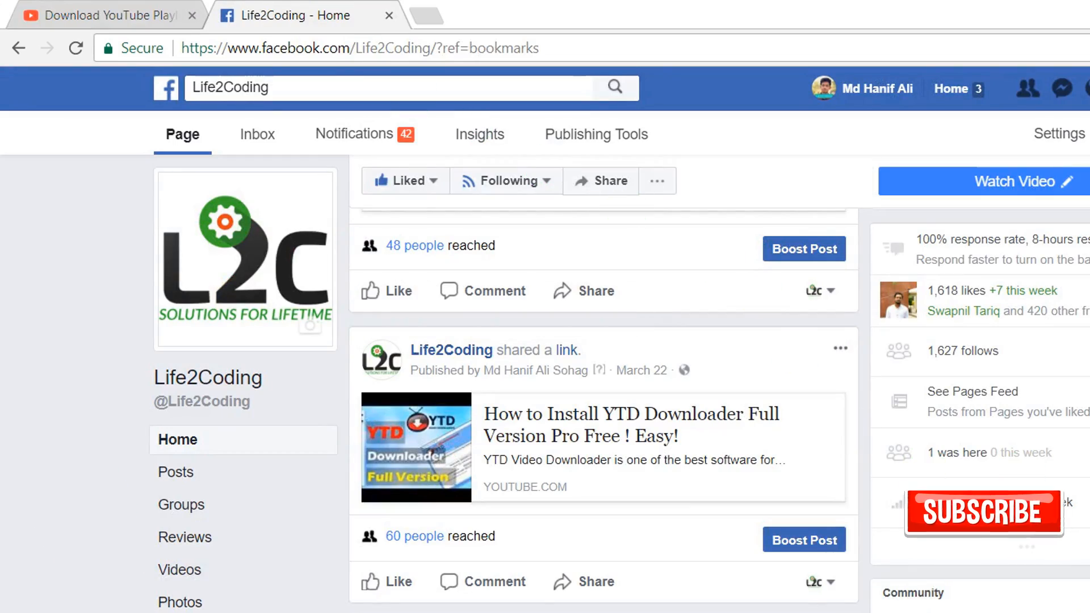
scroll("down", 3)
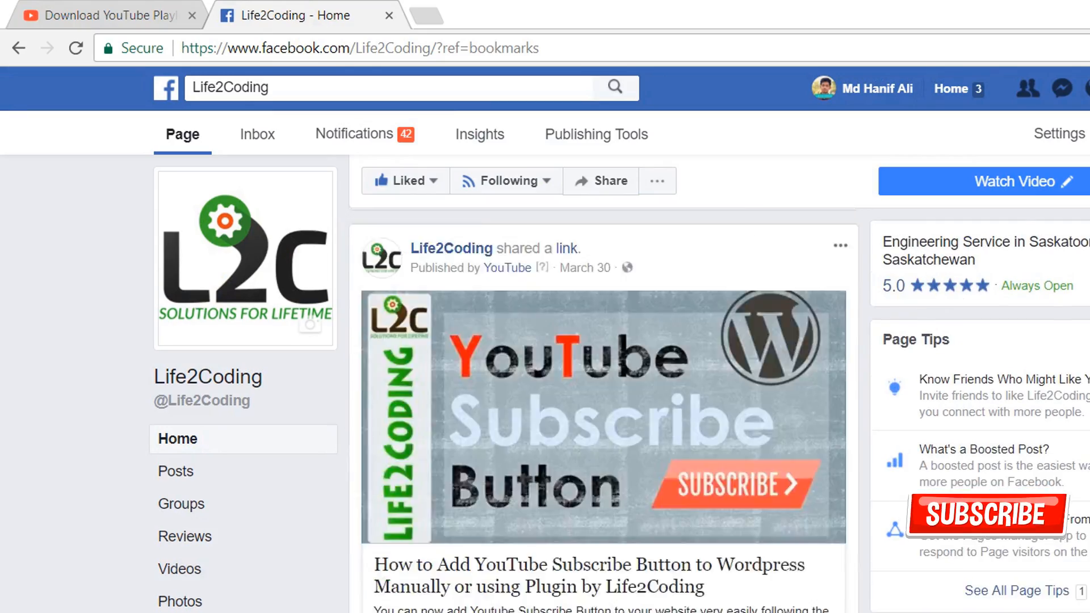
scroll("up", 3)
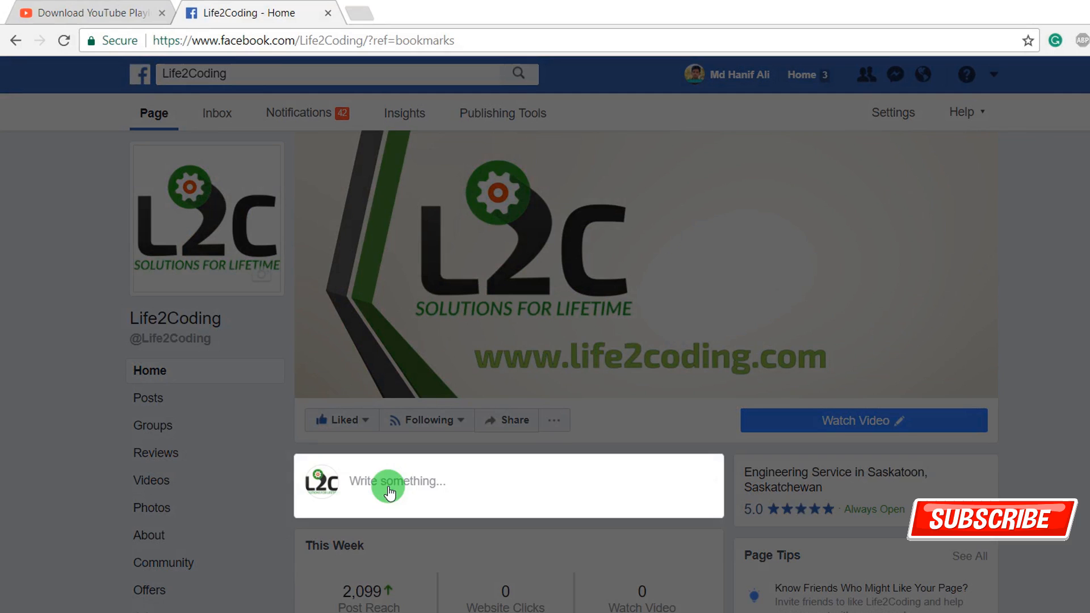
left_click(396, 480)
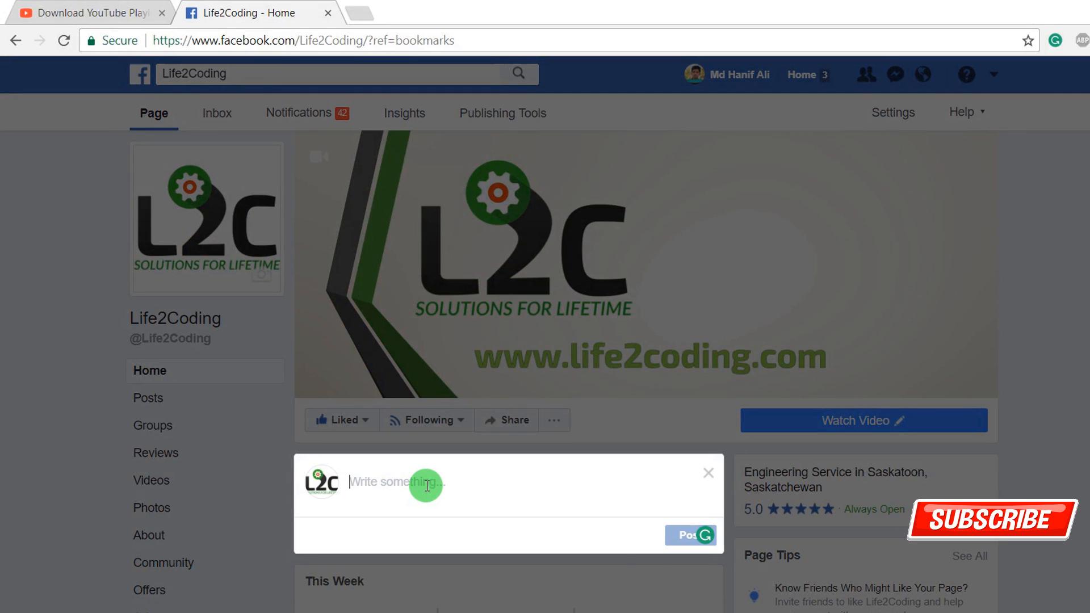
right_click(425, 482)
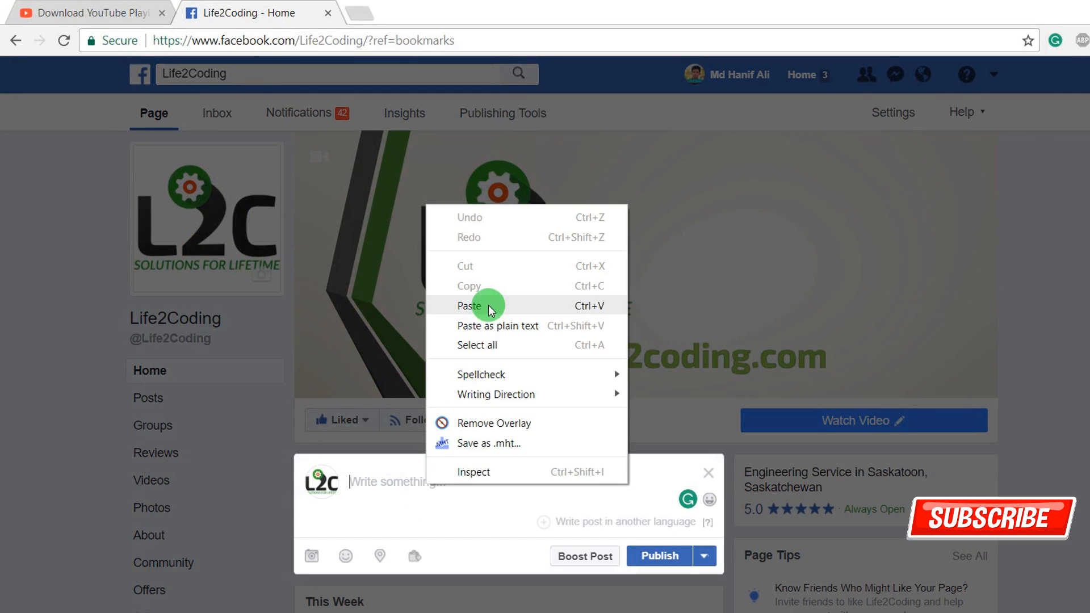
left_click(470, 306)
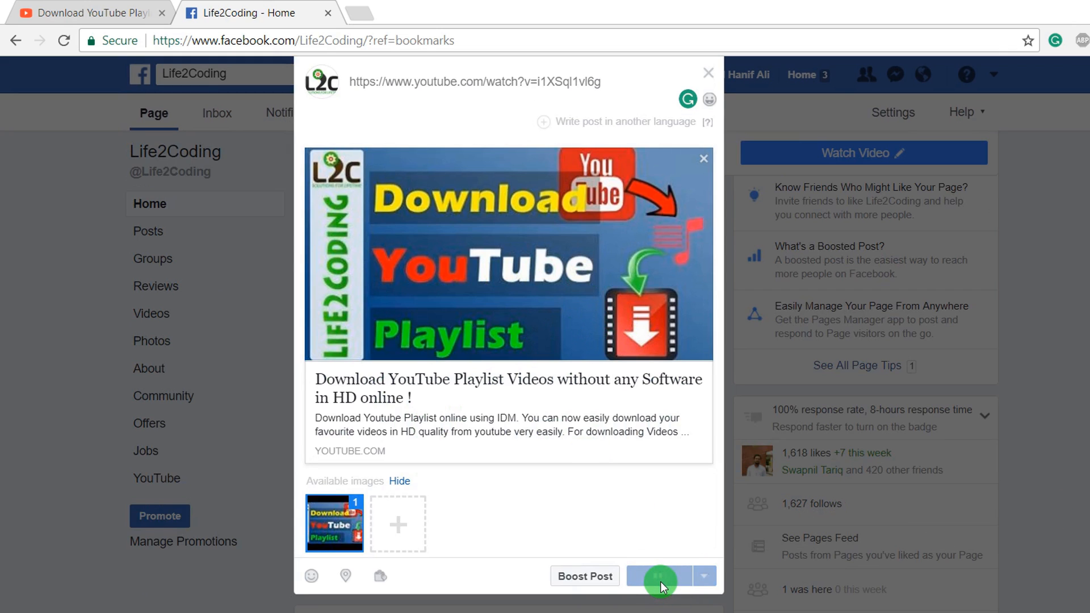
left_click(658, 575)
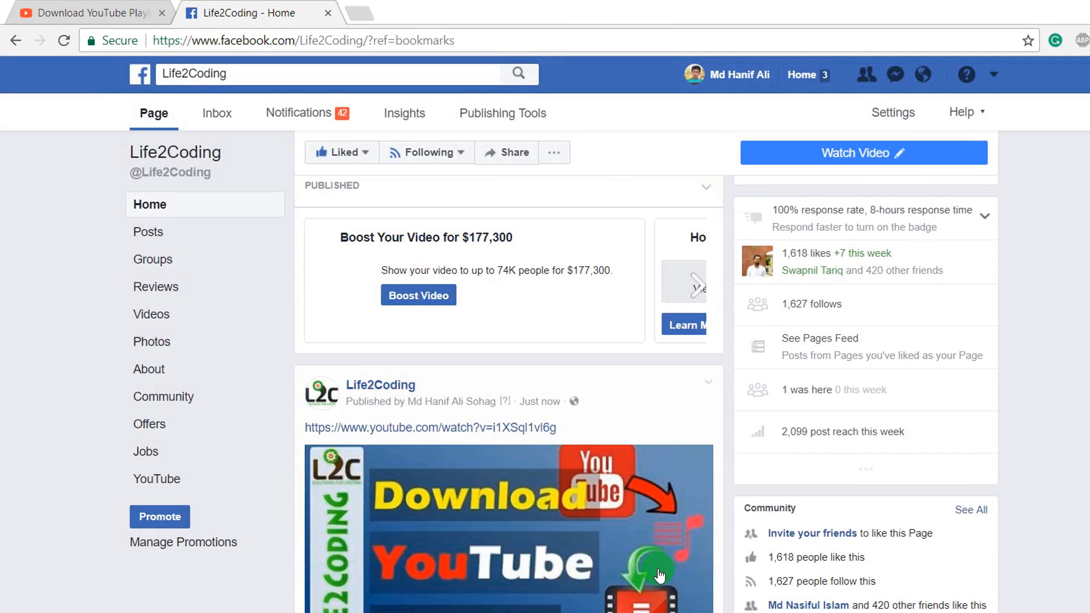
scroll("down", 3)
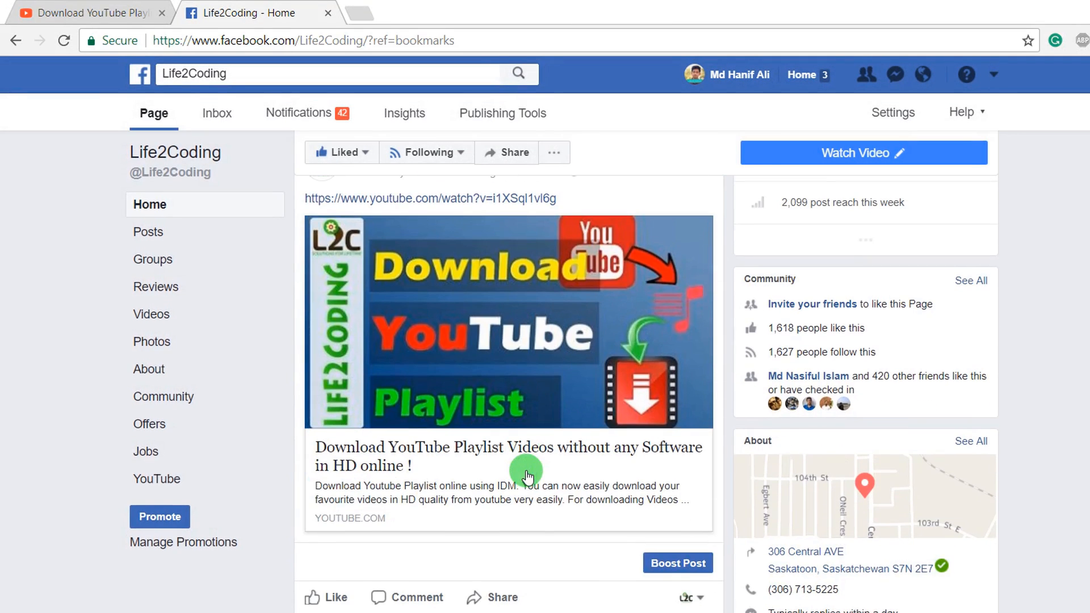
scroll("up", 3)
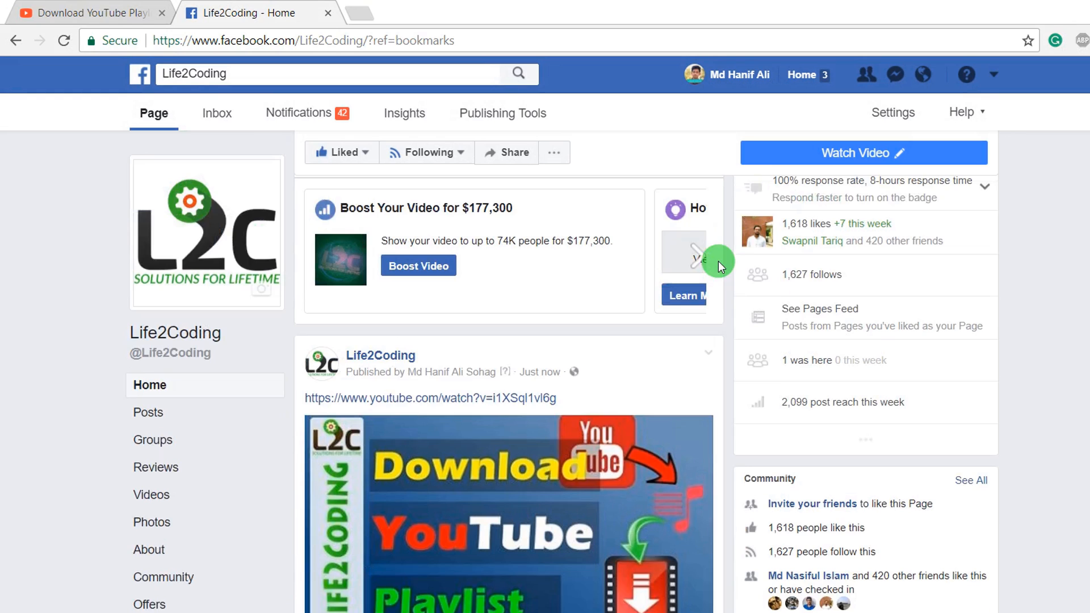
scroll("down", 3)
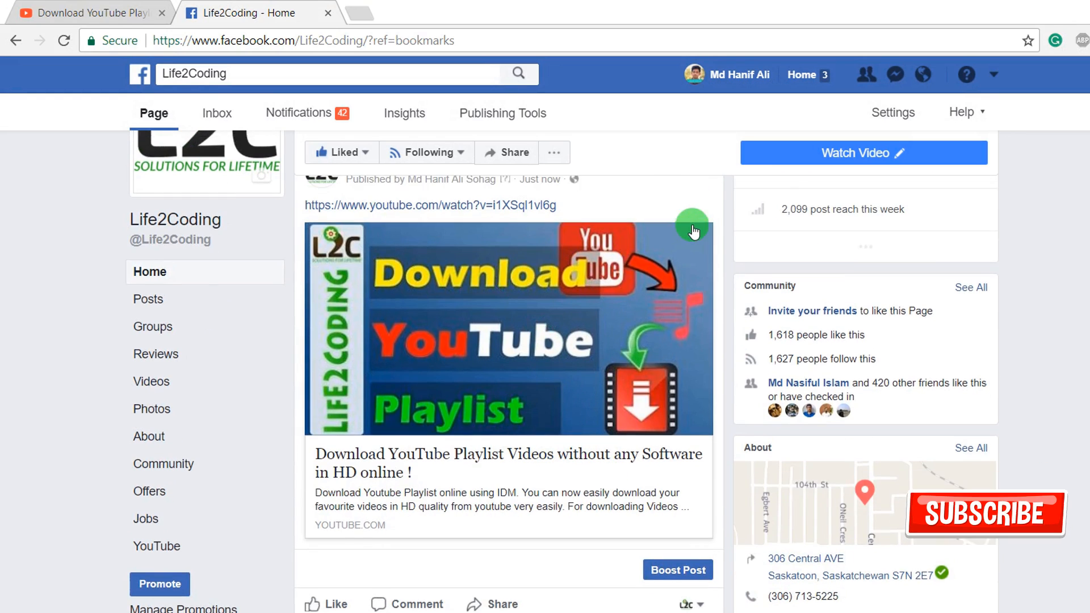
scroll("up", 3)
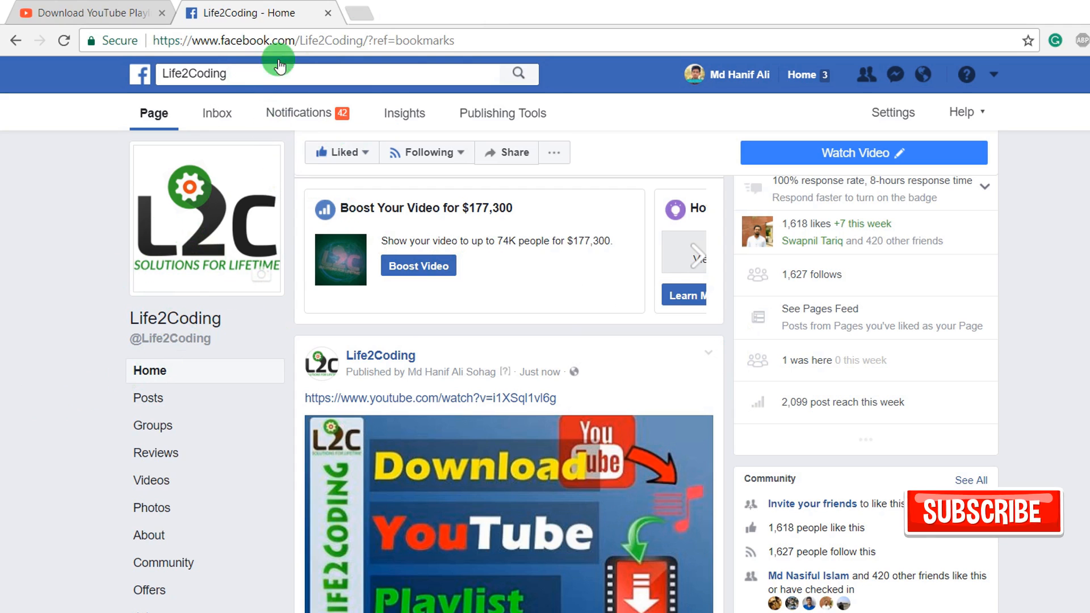
mouse_move(362, 15)
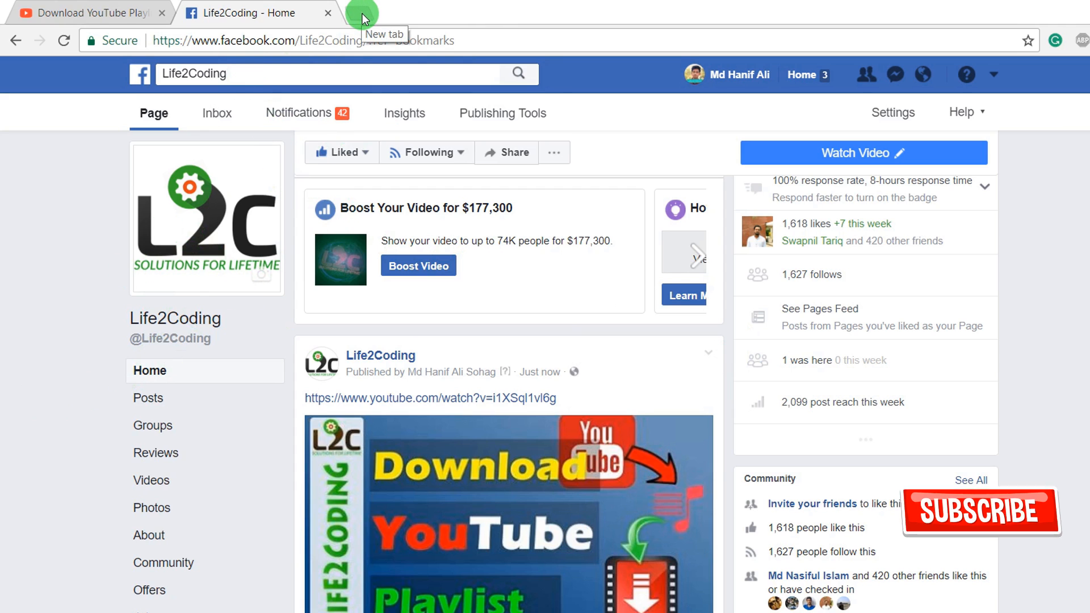
Search Google in a new tab and open the 'Sharing Debugger - Facebook for Developers' result
left_click(362, 14)
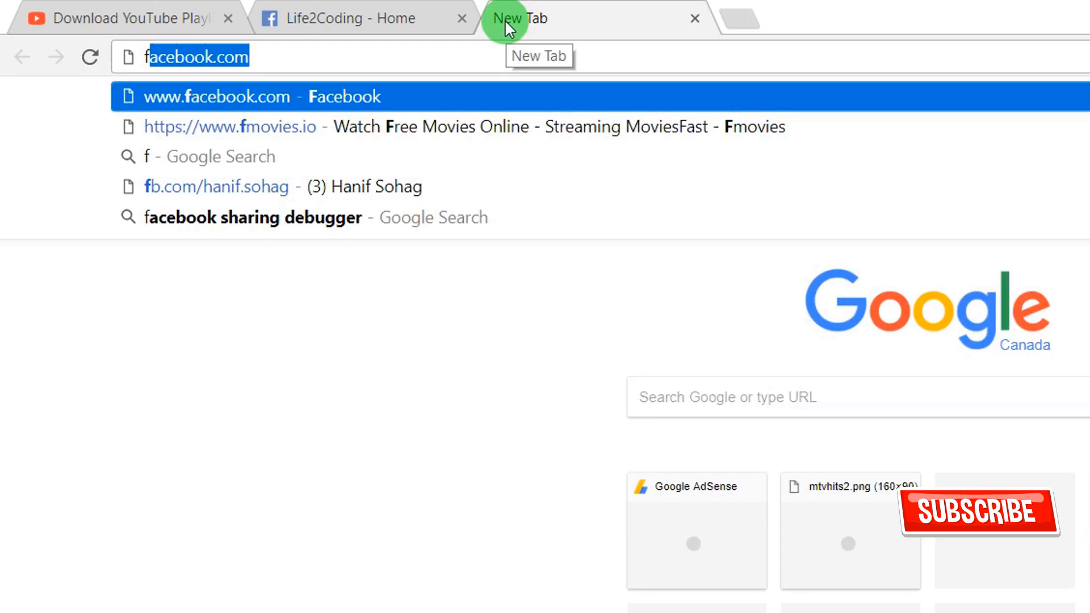
type("facevook+sharing+debugger&oq=facebook+&aqs=chrome.")
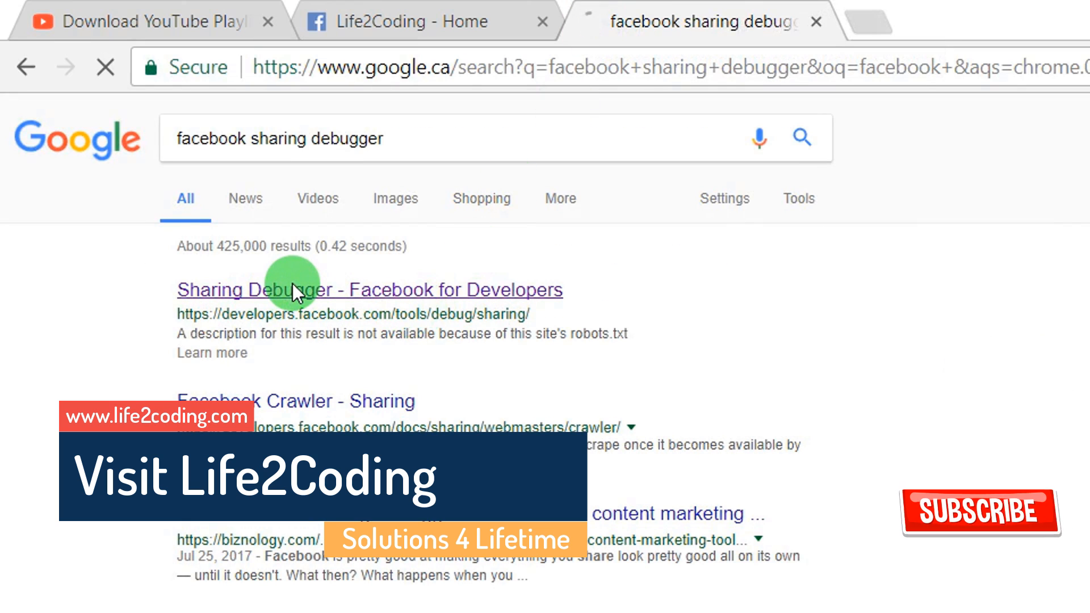
left_click(292, 290)
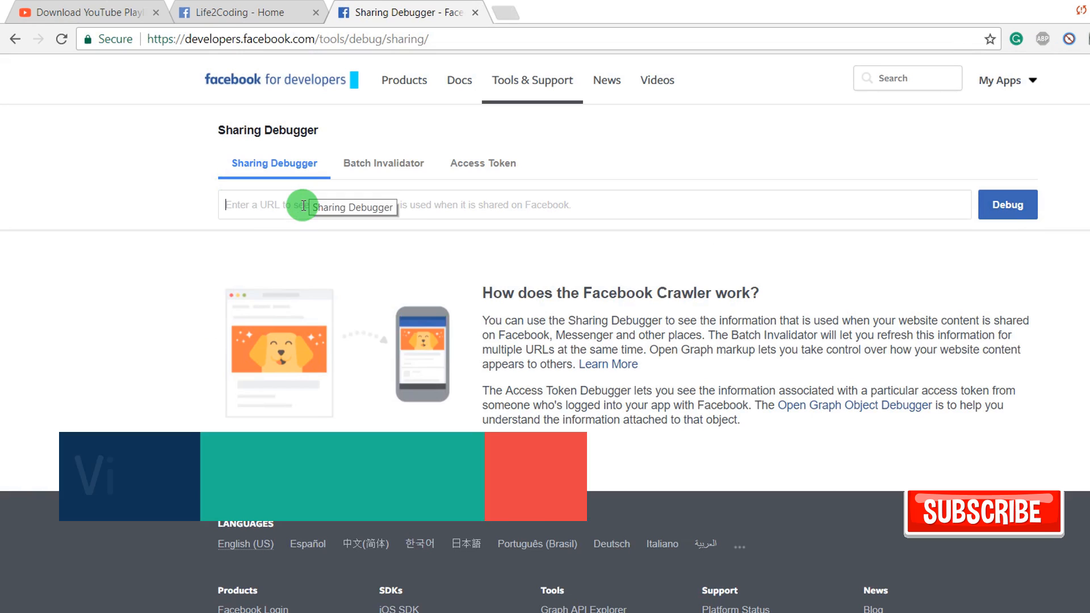
type("https://www.youtube.com/watch?v=i1XSql1vl6g")
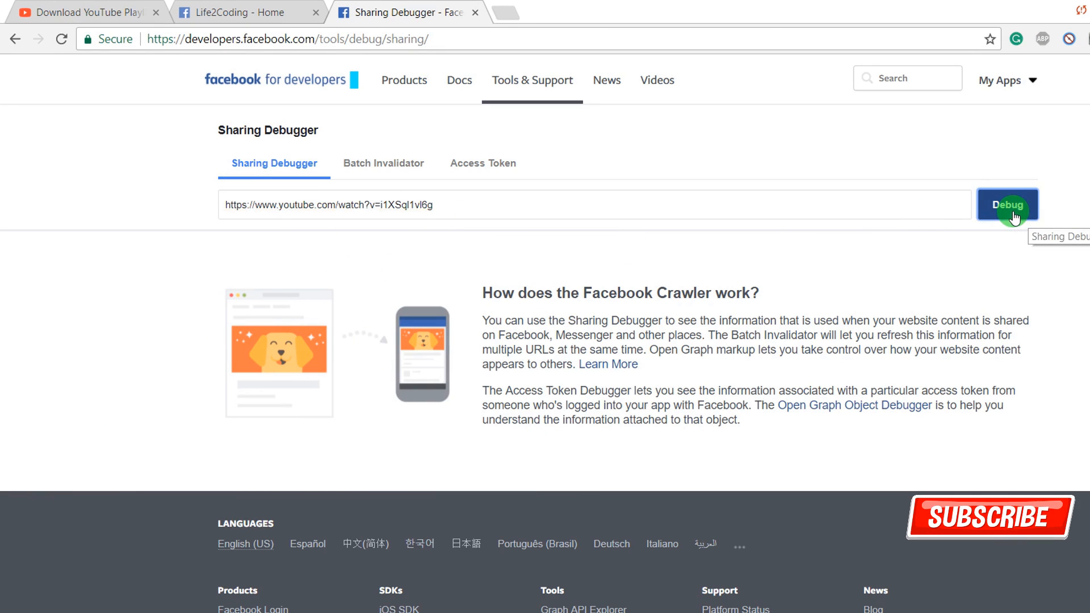
left_click(1006, 205)
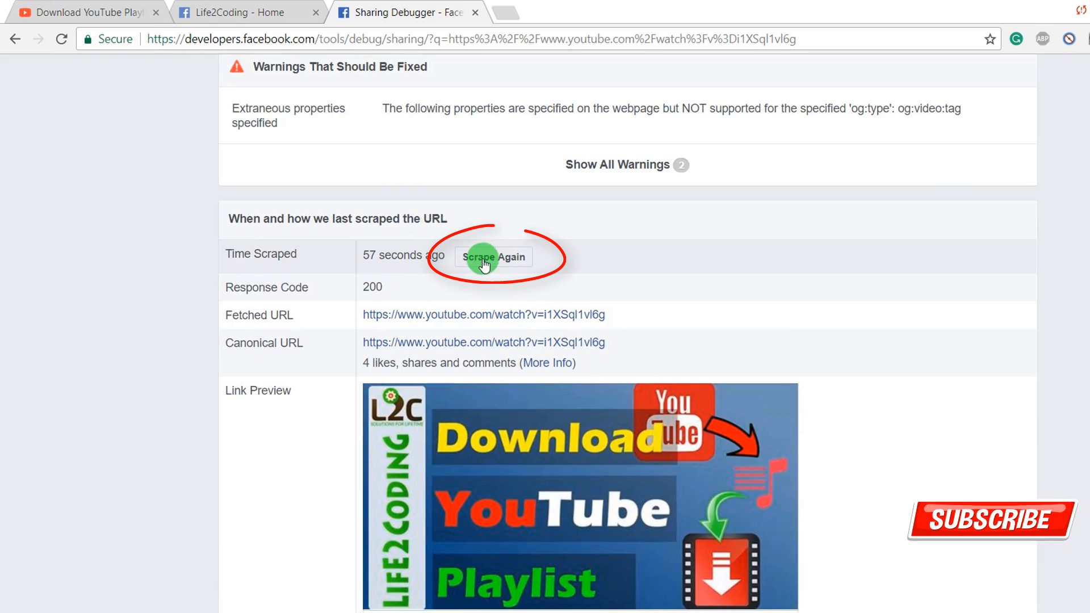
left_click(493, 257)
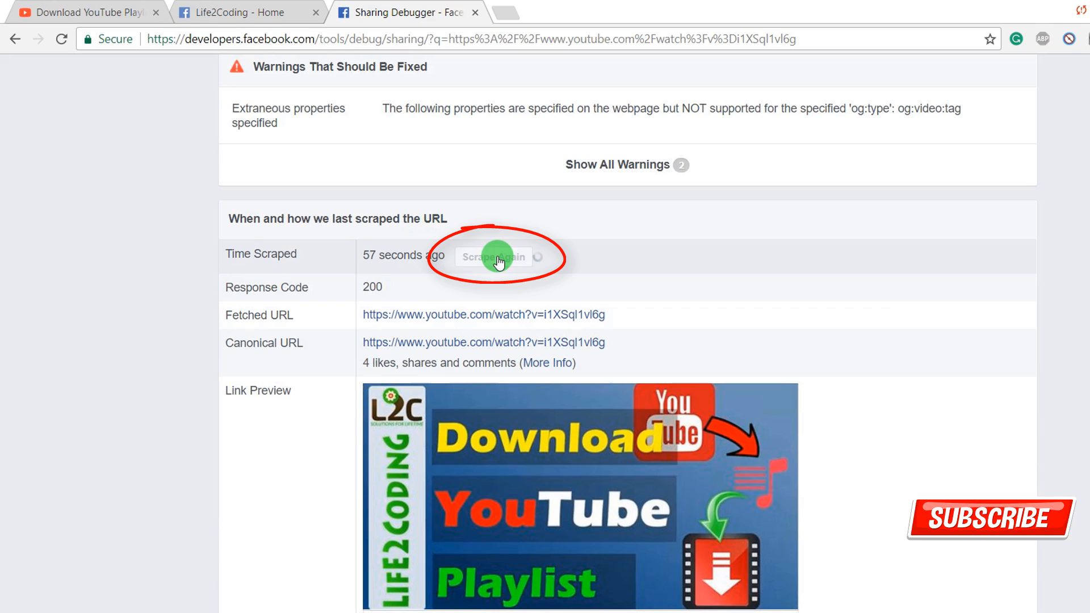
left_click(493, 257)
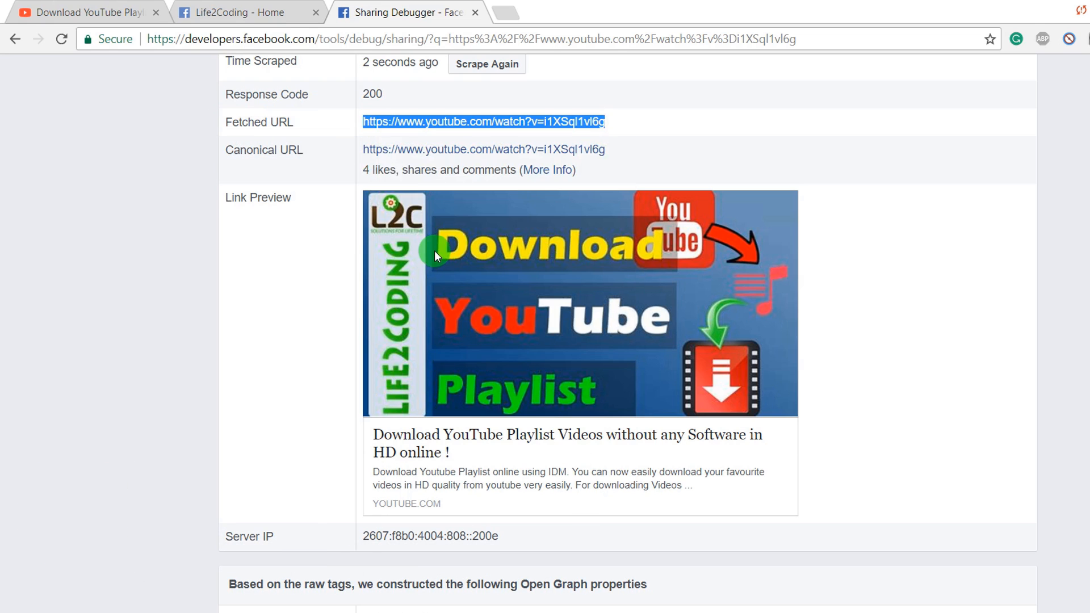
mouse_move(526, 279)
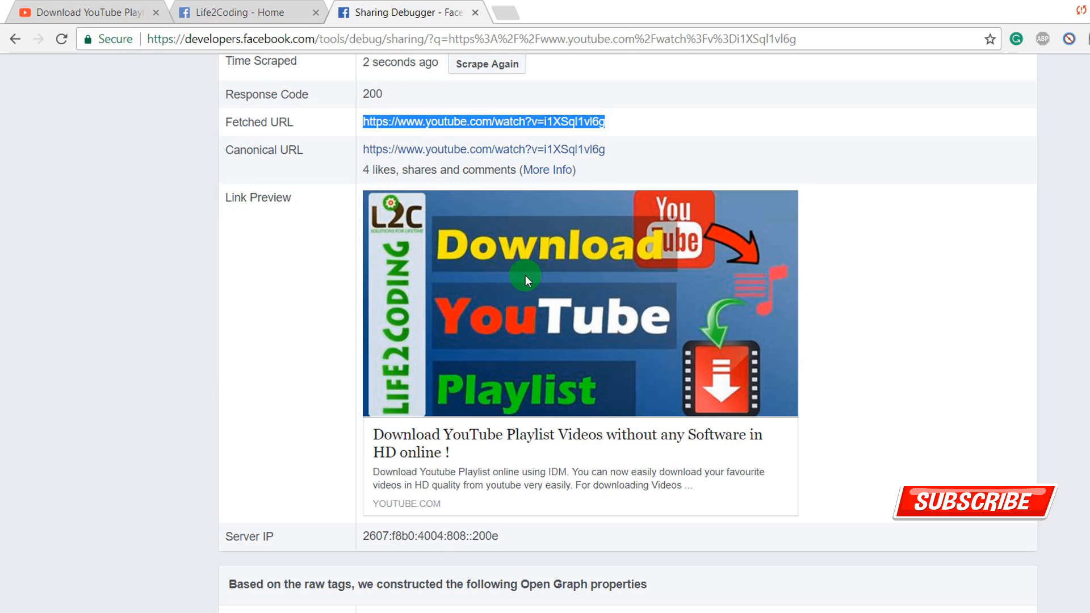
scroll("up", 3)
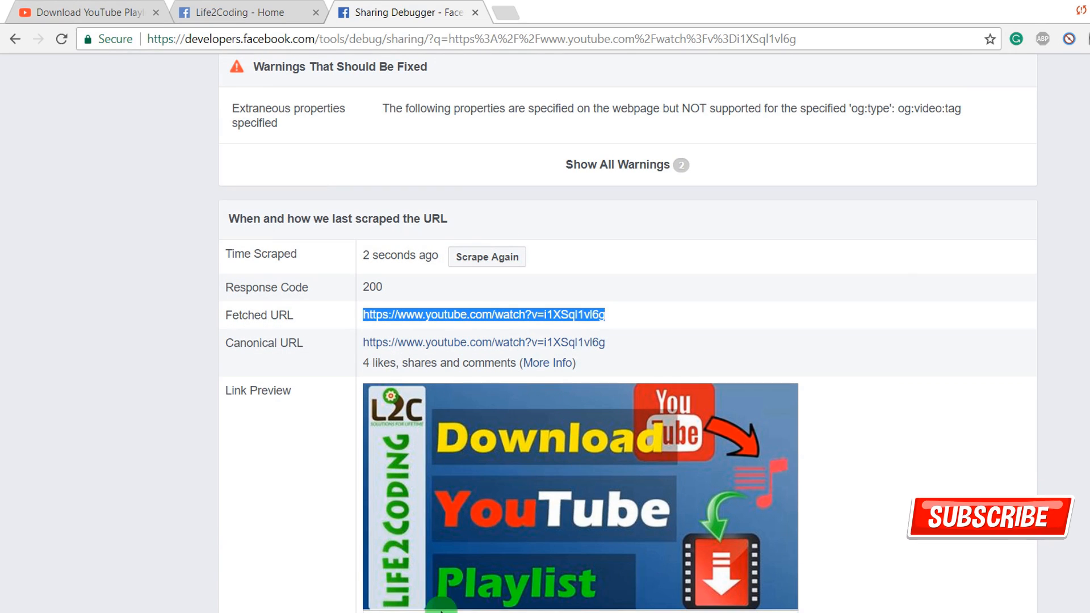
mouse_move(510, 561)
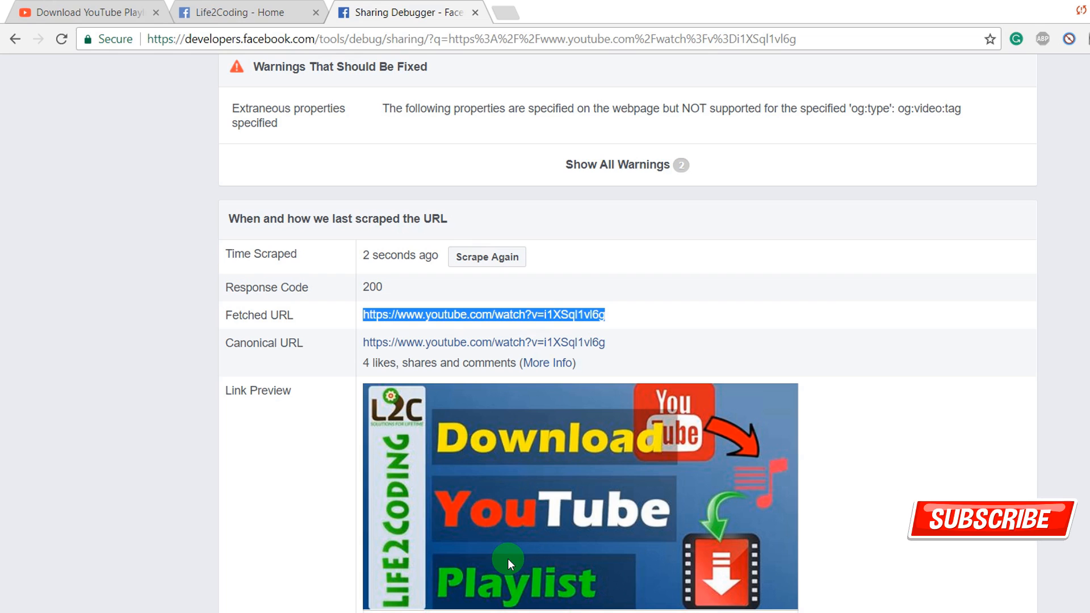
mouse_move(225, 29)
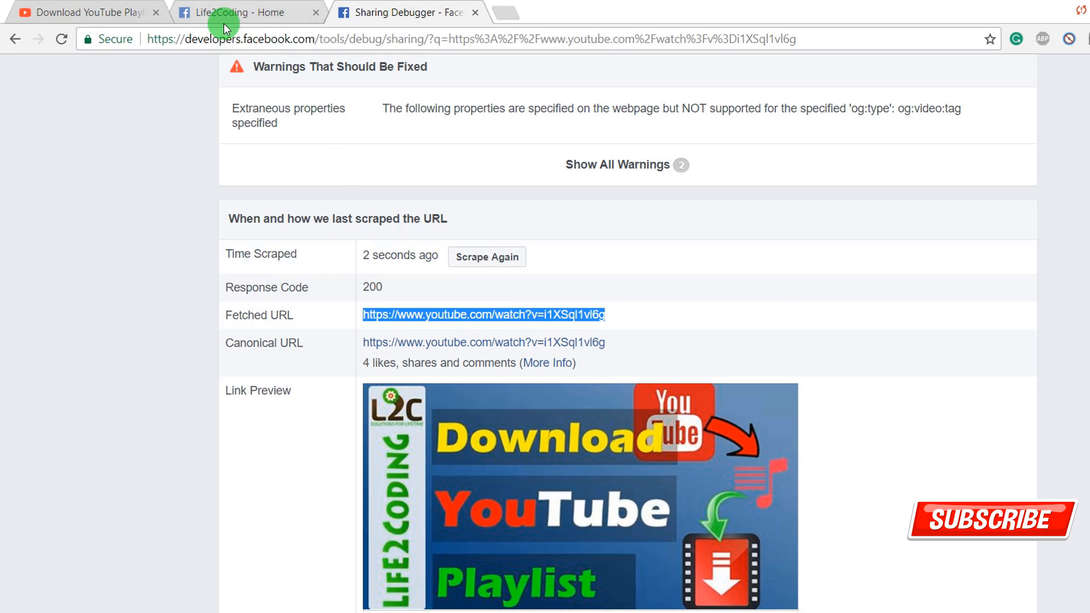
Paste the playlist video link into another Life2Coding post, publish it, and scroll to its preview
left_click(240, 12)
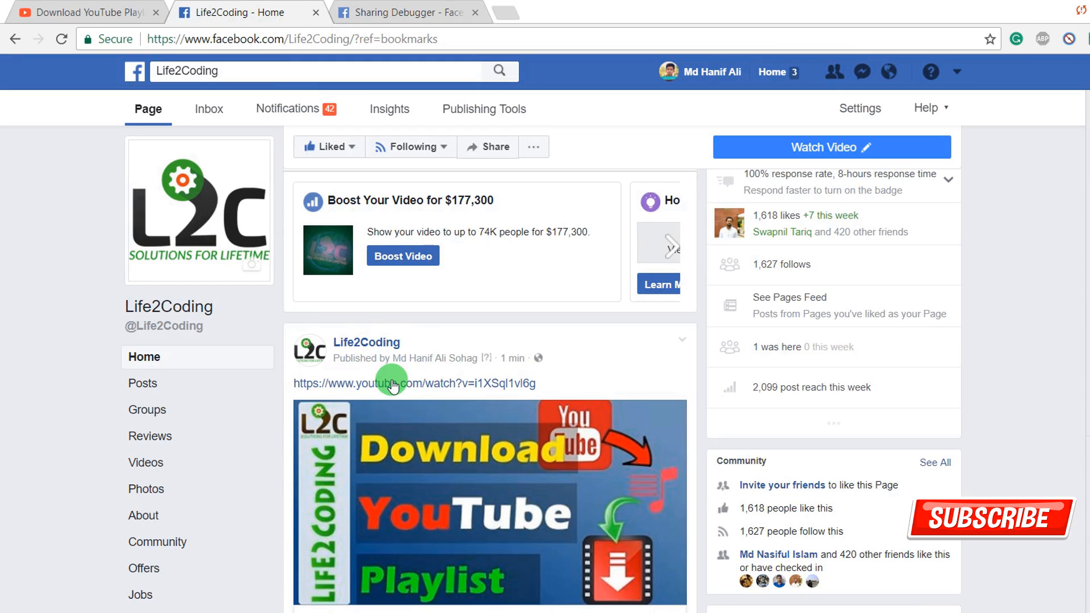
scroll("up", 3)
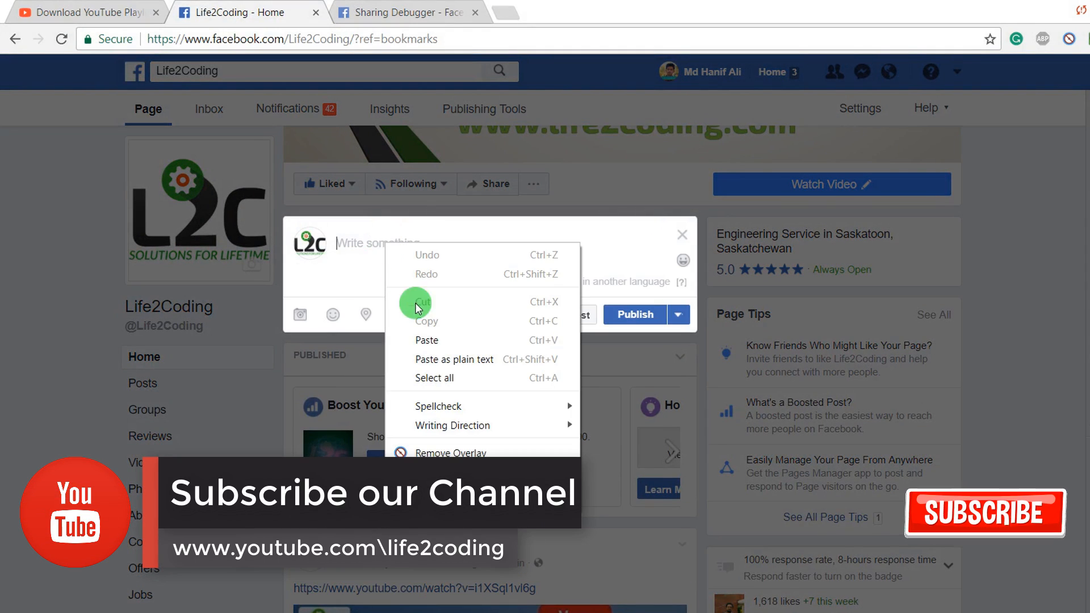
left_click(427, 340)
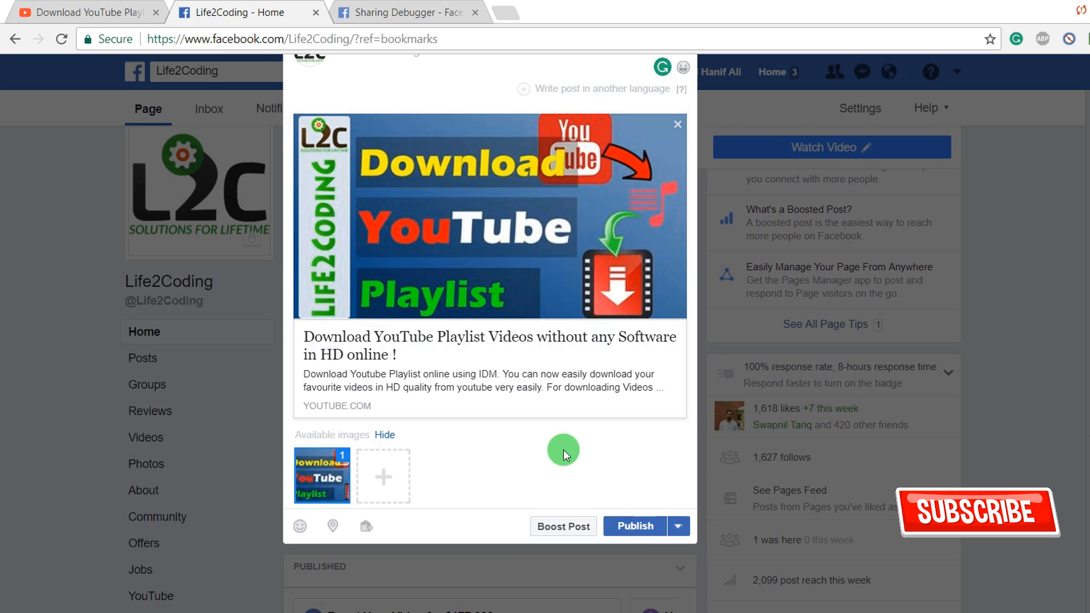
left_click(633, 526)
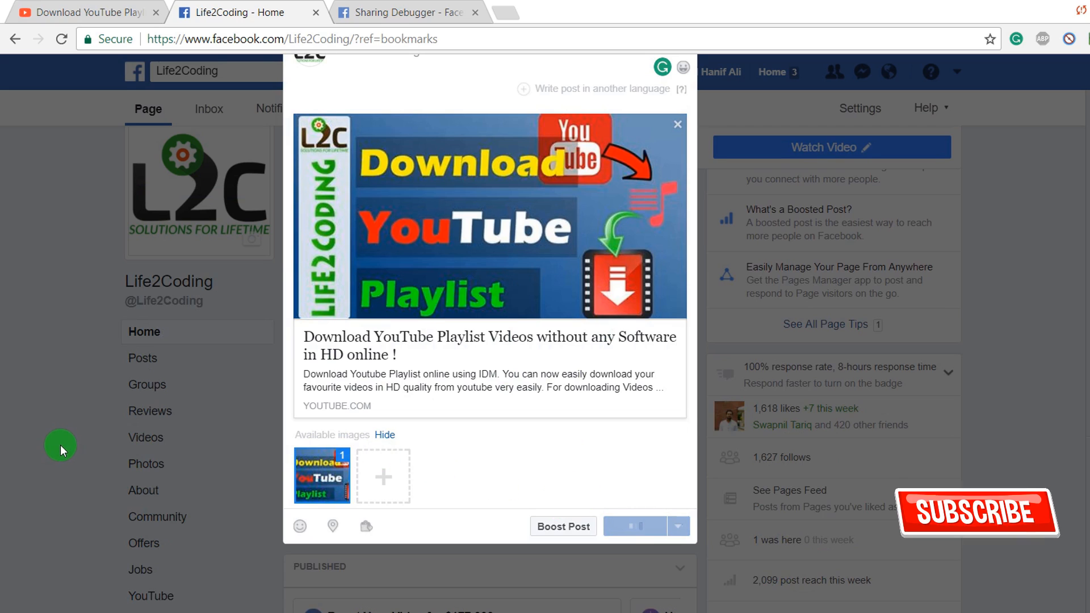
left_click(634, 526)
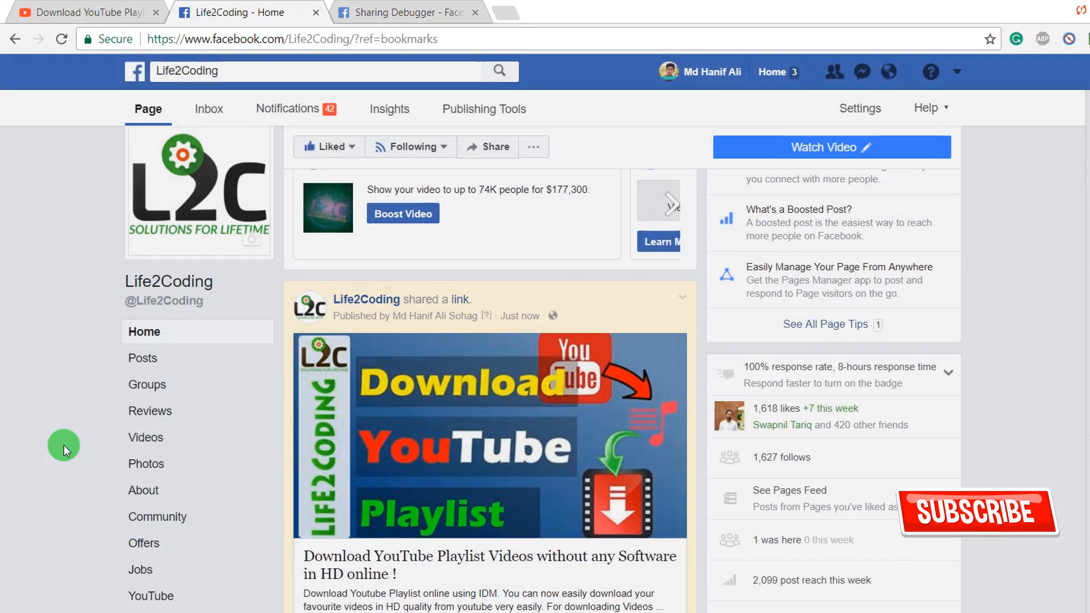
scroll("up", 3)
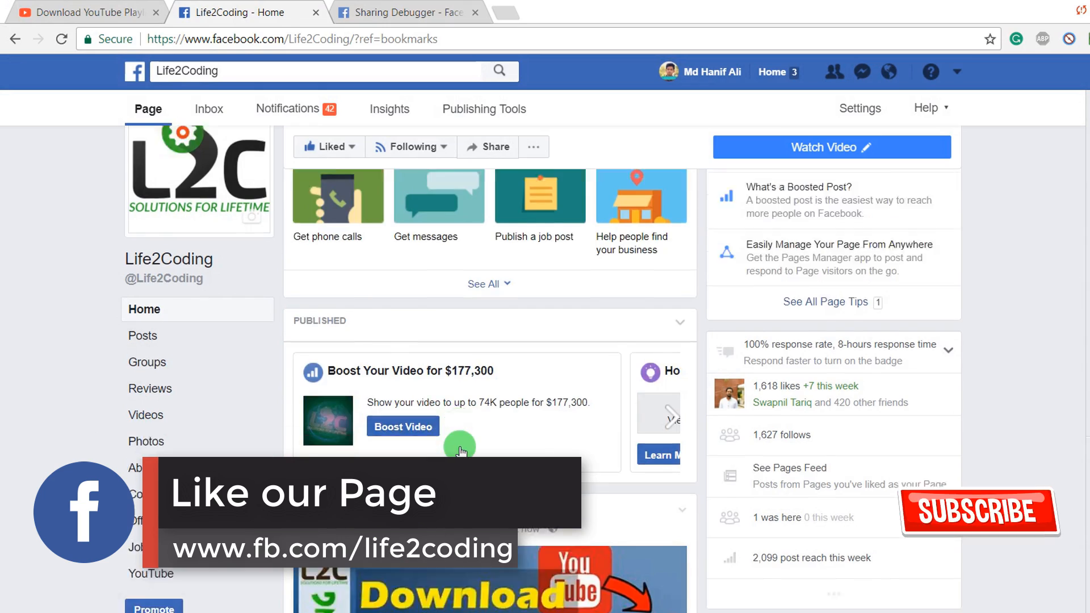
scroll("down", 3)
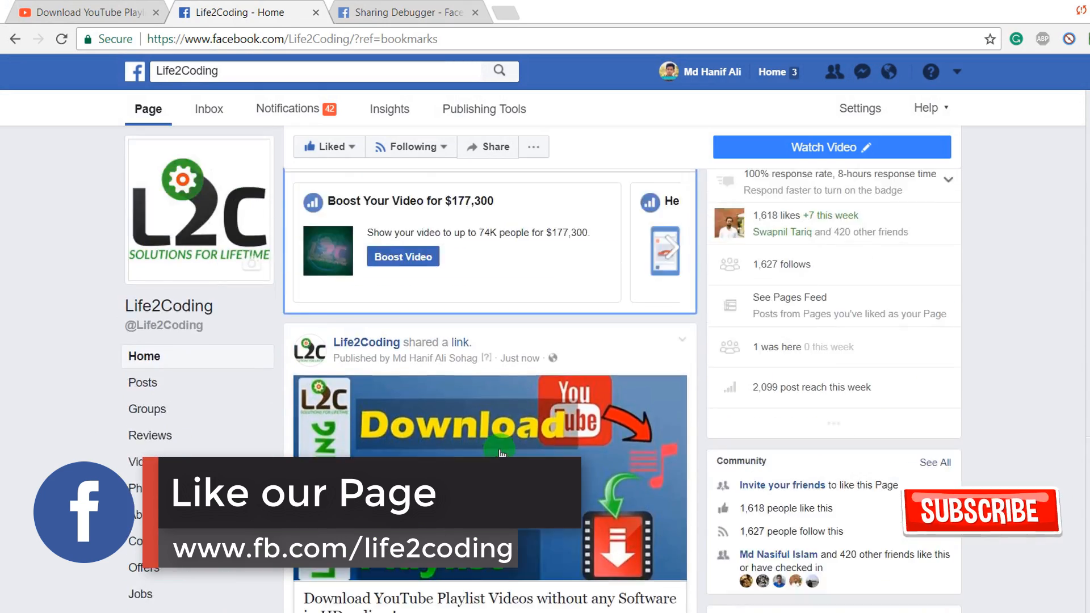
scroll("down", 3)
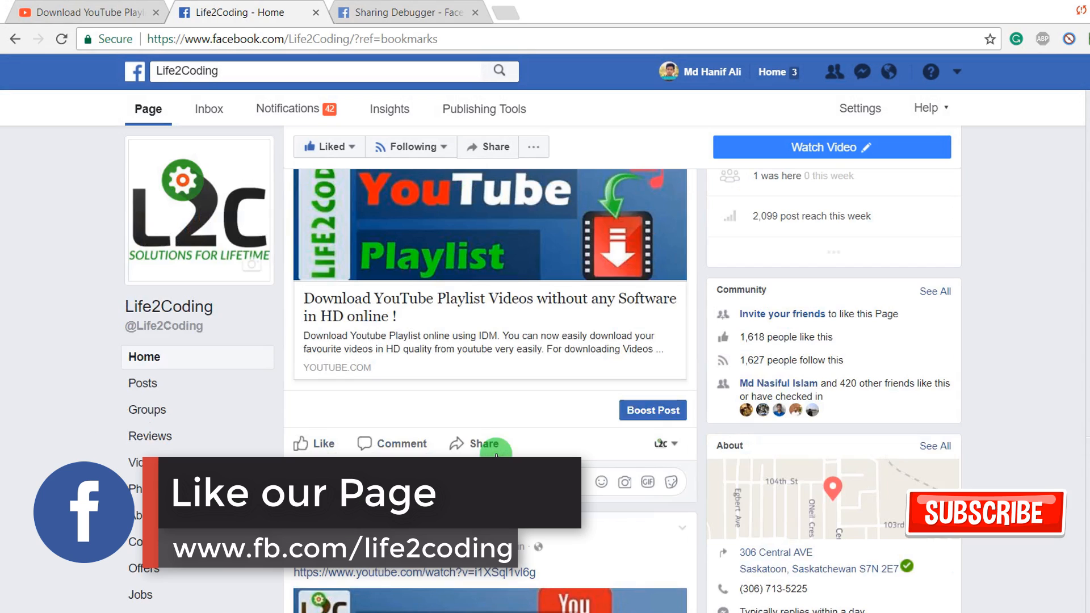